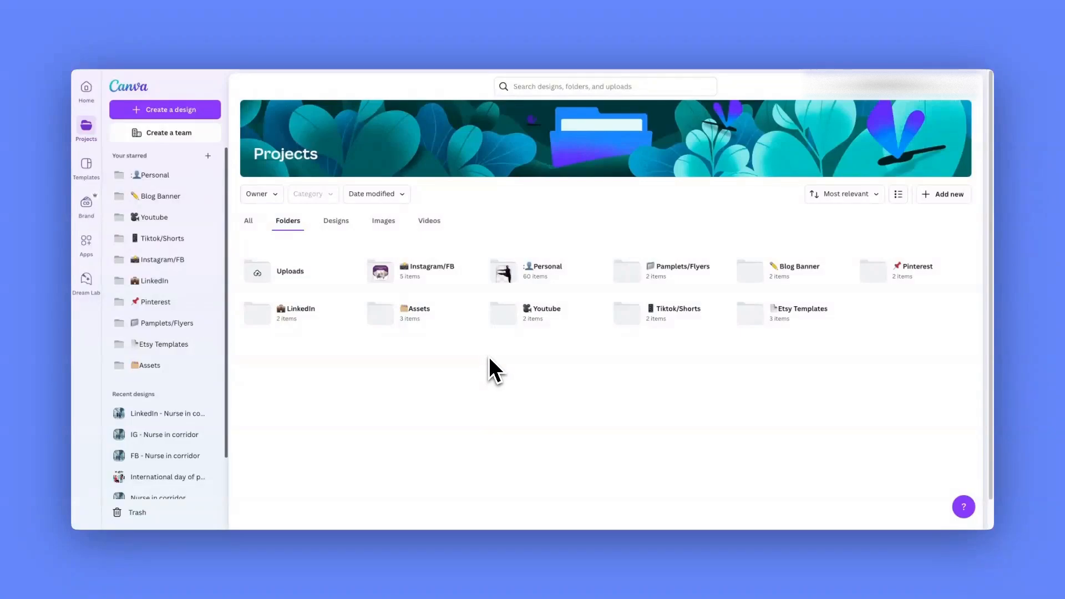
pyautogui.moveTo(483, 367)
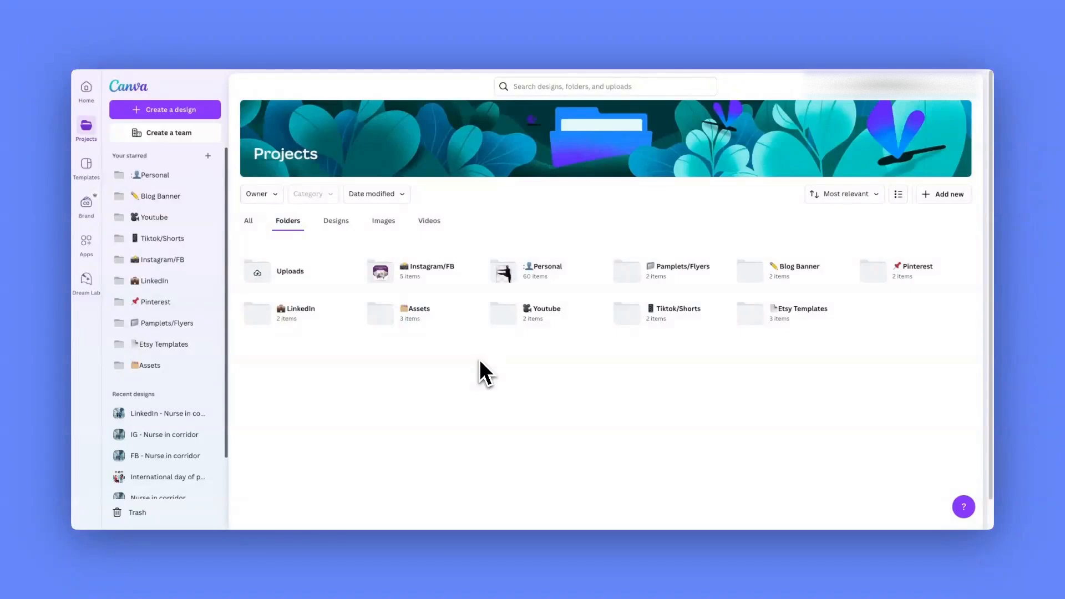
pyautogui.moveTo(486, 377)
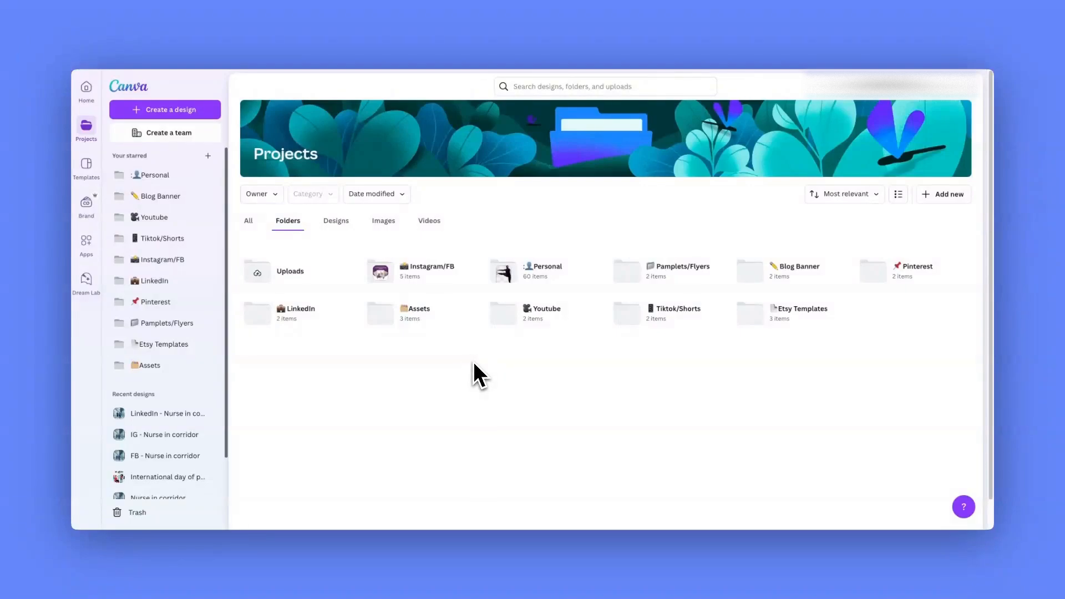
pyautogui.moveTo(480, 377)
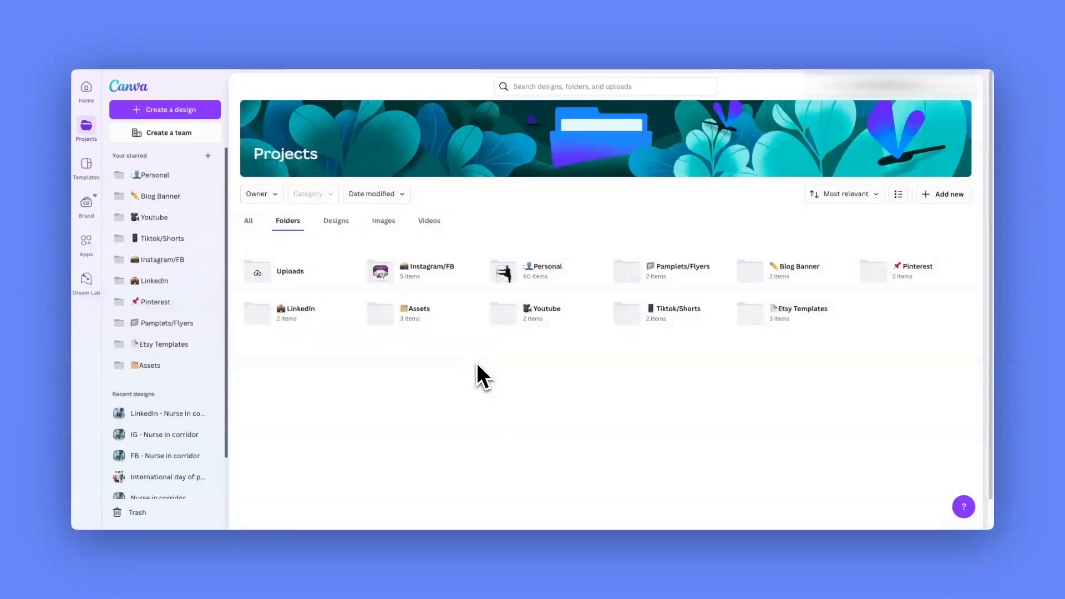
pyautogui.moveTo(480, 379)
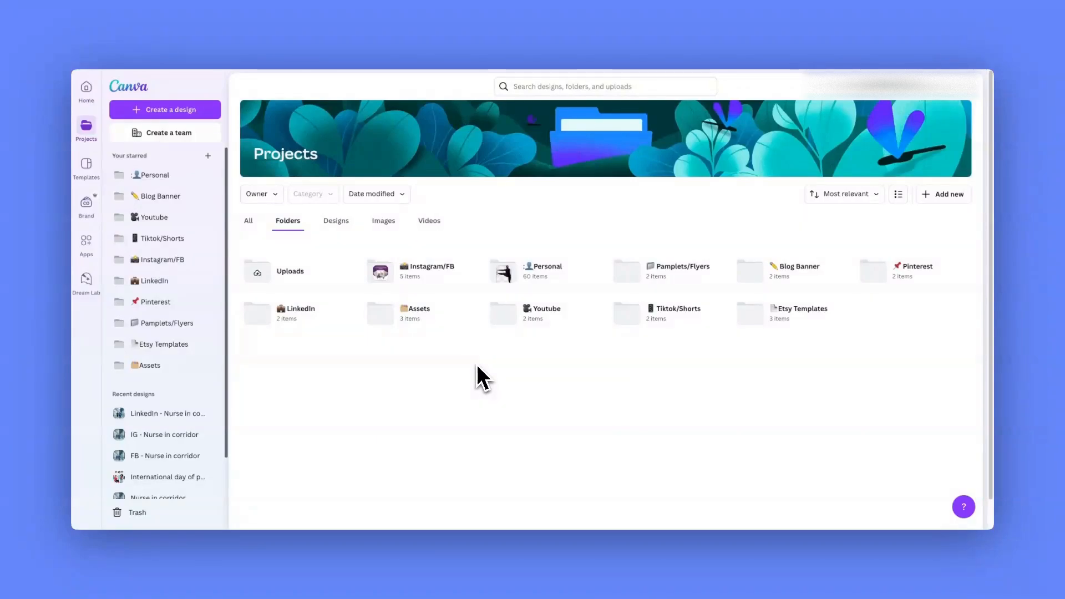
pyautogui.moveTo(480, 381)
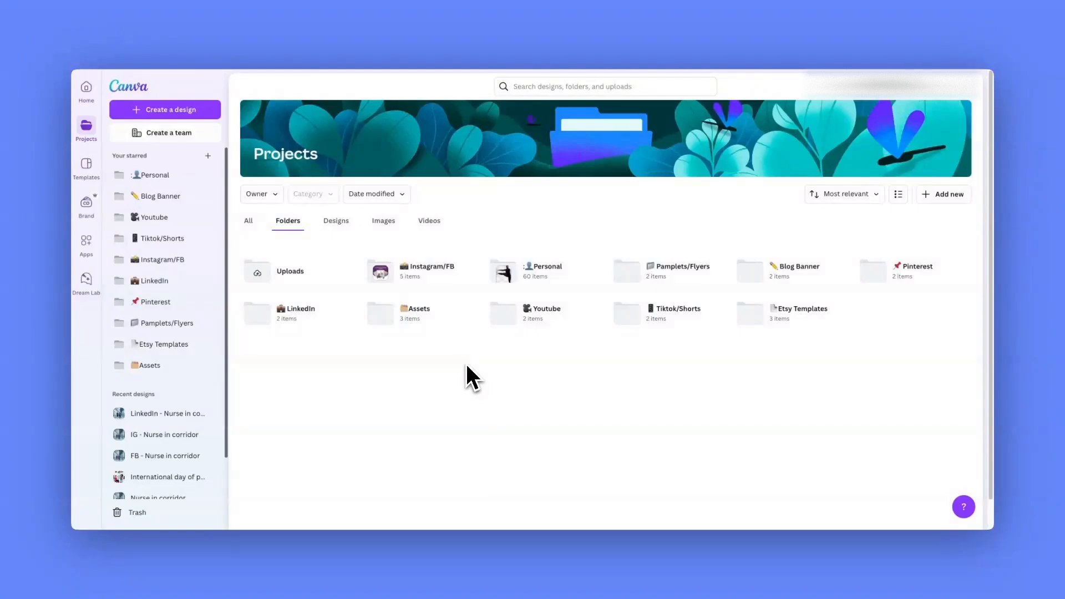
pyautogui.moveTo(395, 359)
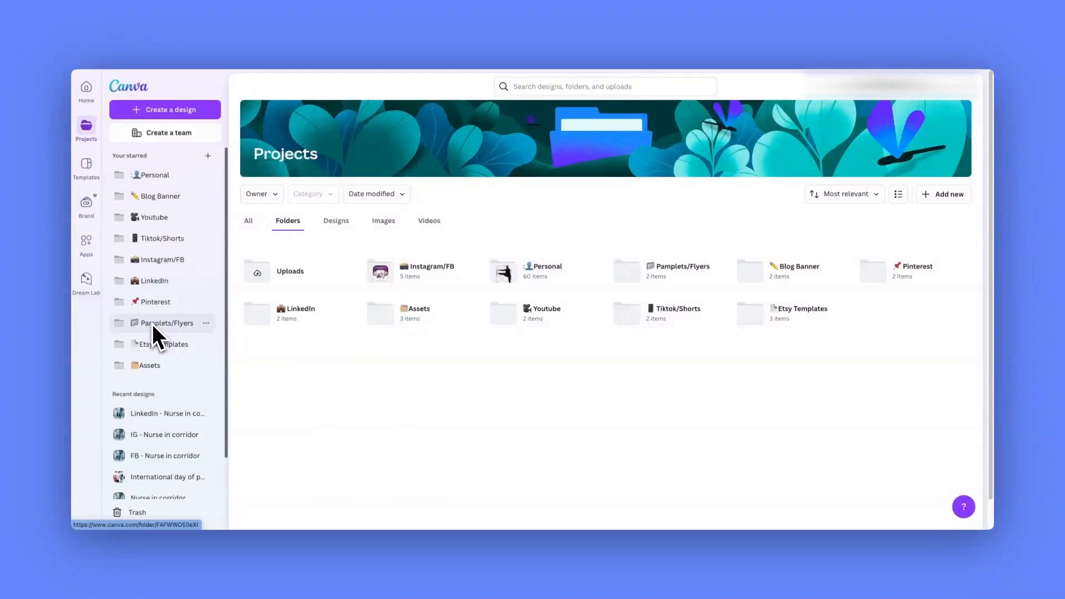
pyautogui.moveTo(85, 282)
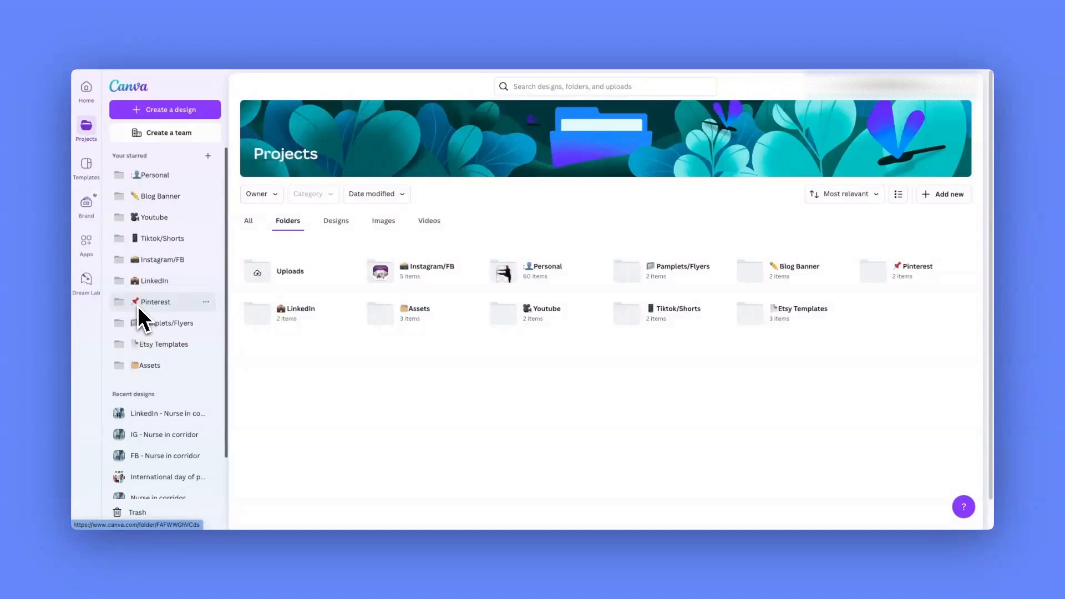
pyautogui.moveTo(132, 280)
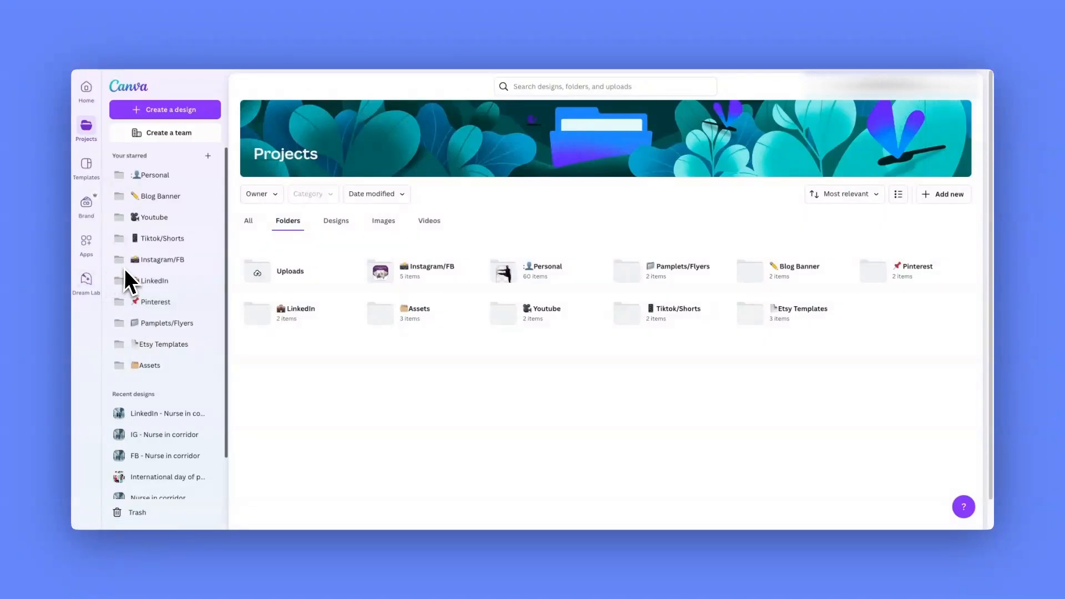
pyautogui.moveTo(158, 284)
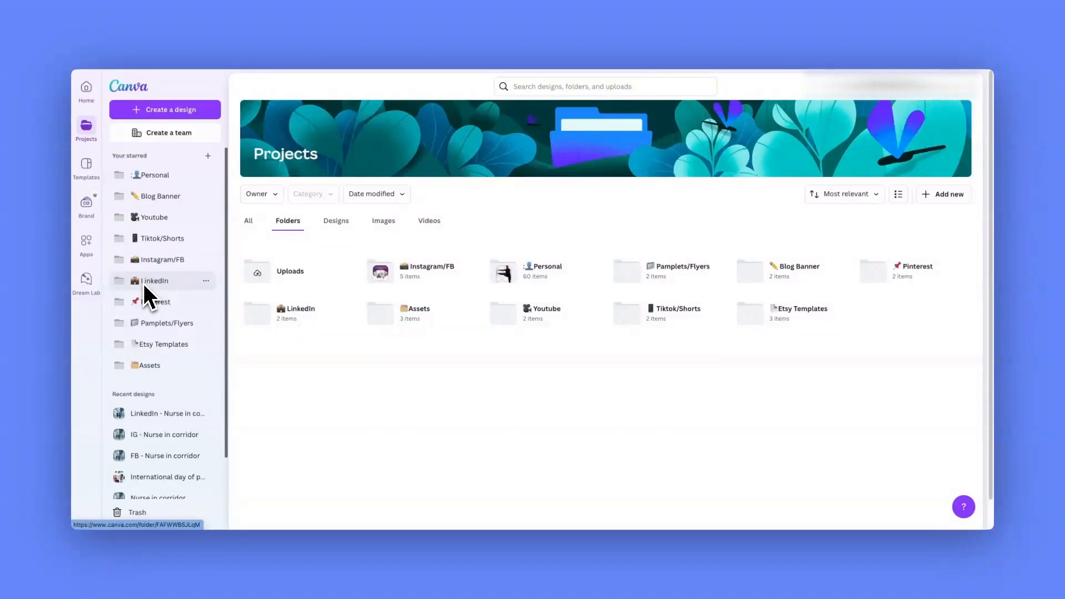
pyautogui.moveTo(156, 302)
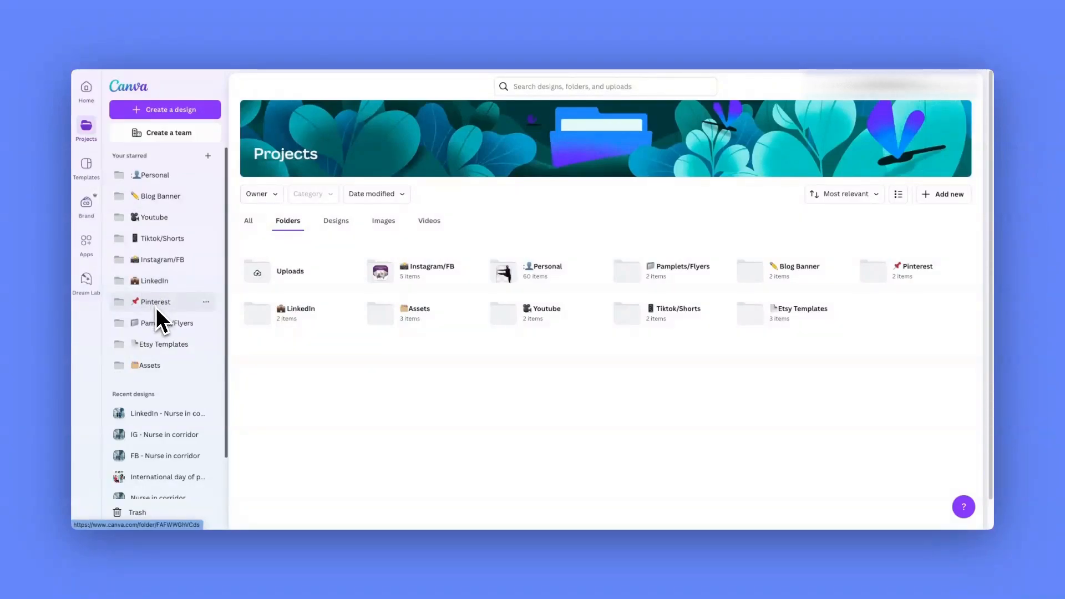
pyautogui.moveTo(163, 326)
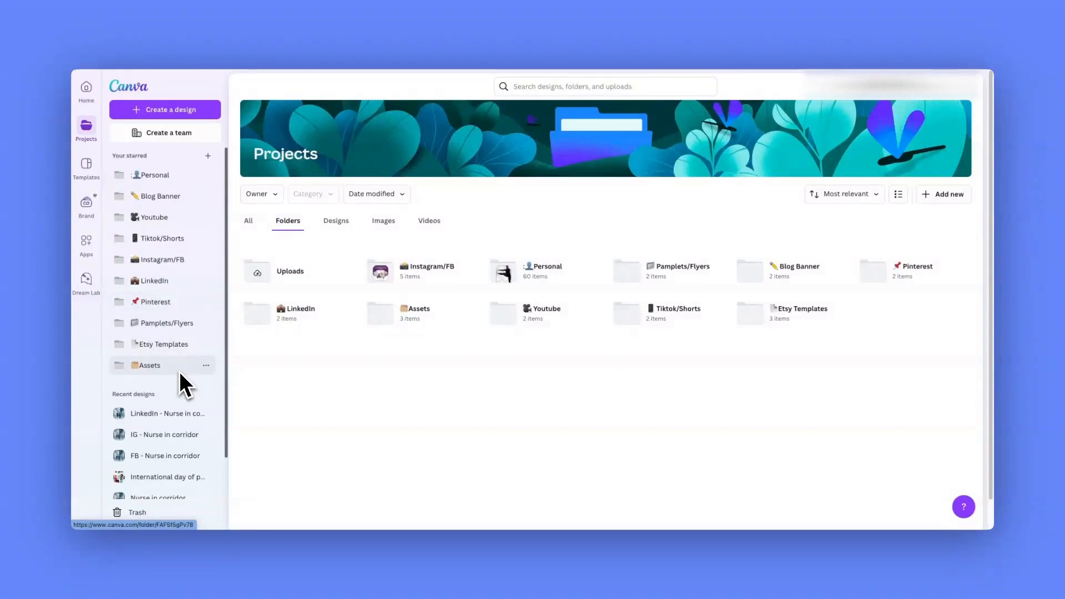
pyautogui.moveTo(192, 379)
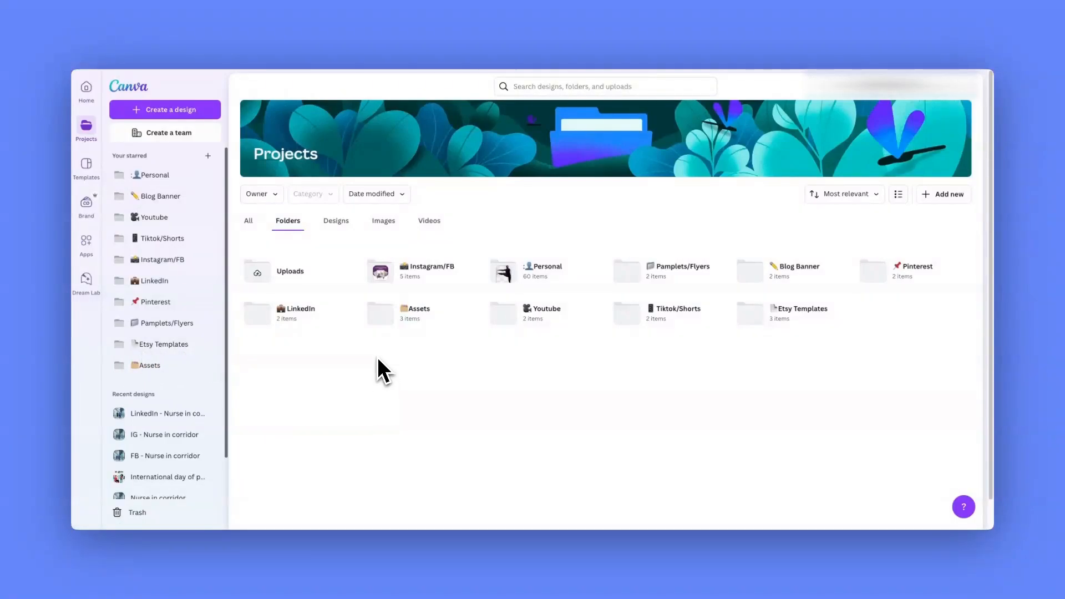
pyautogui.moveTo(370, 359)
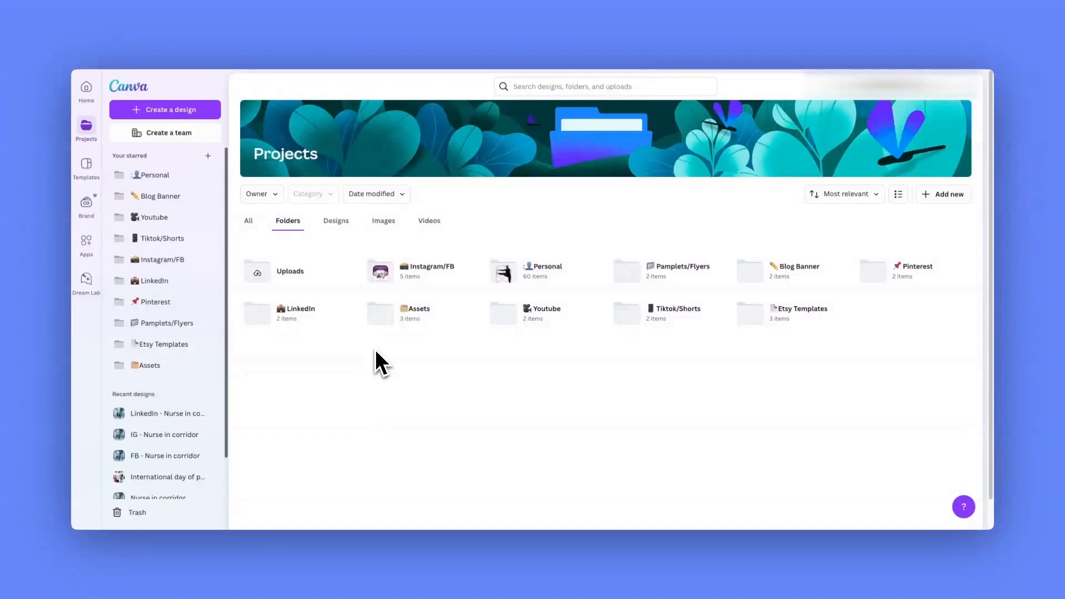
pyautogui.moveTo(153, 281)
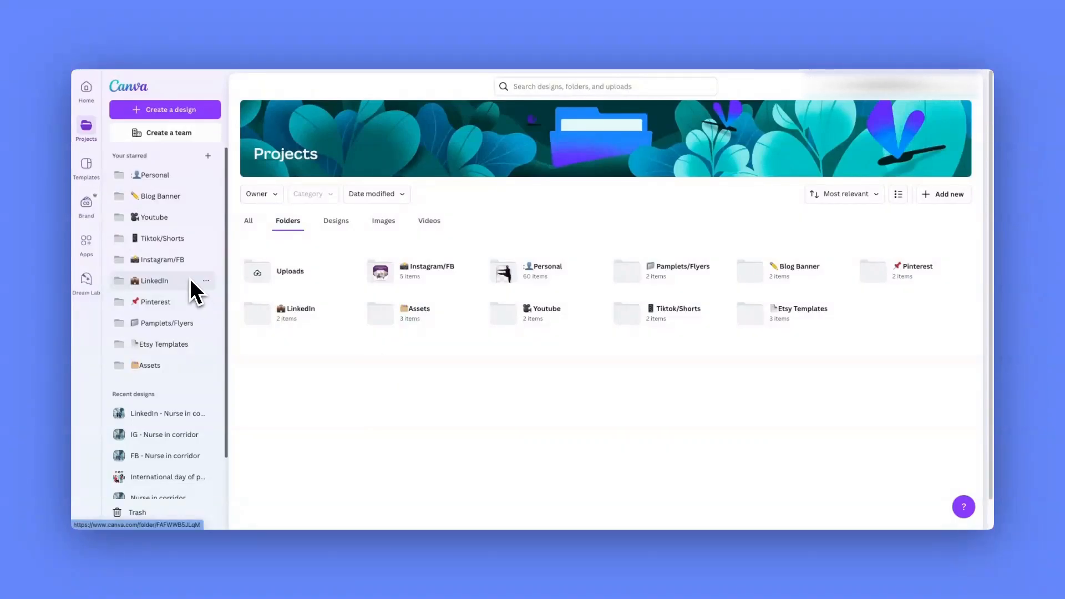
pyautogui.moveTo(195, 306)
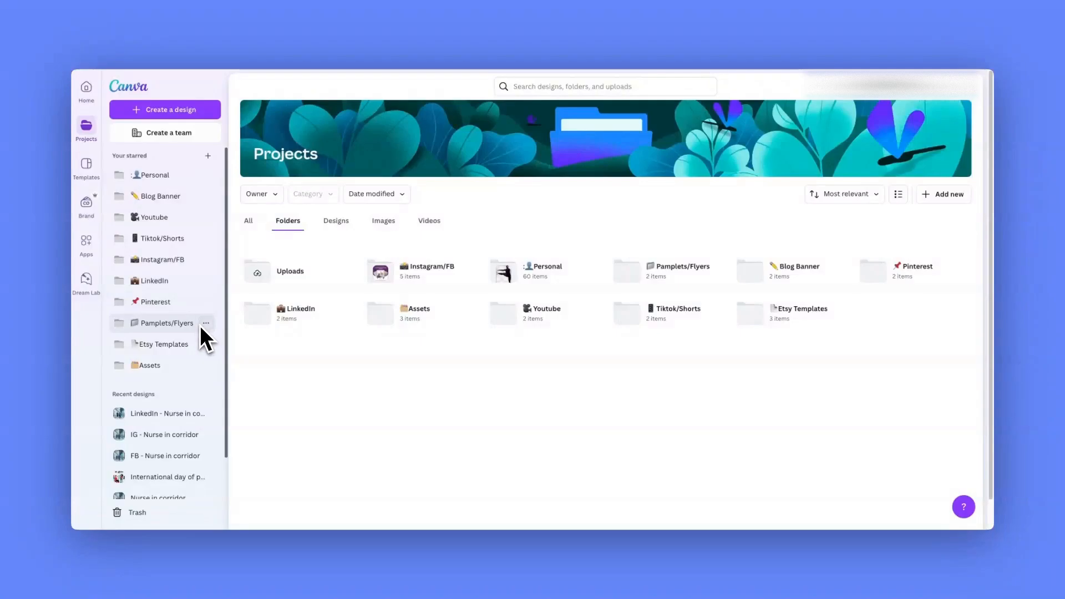
pyautogui.moveTo(160, 196)
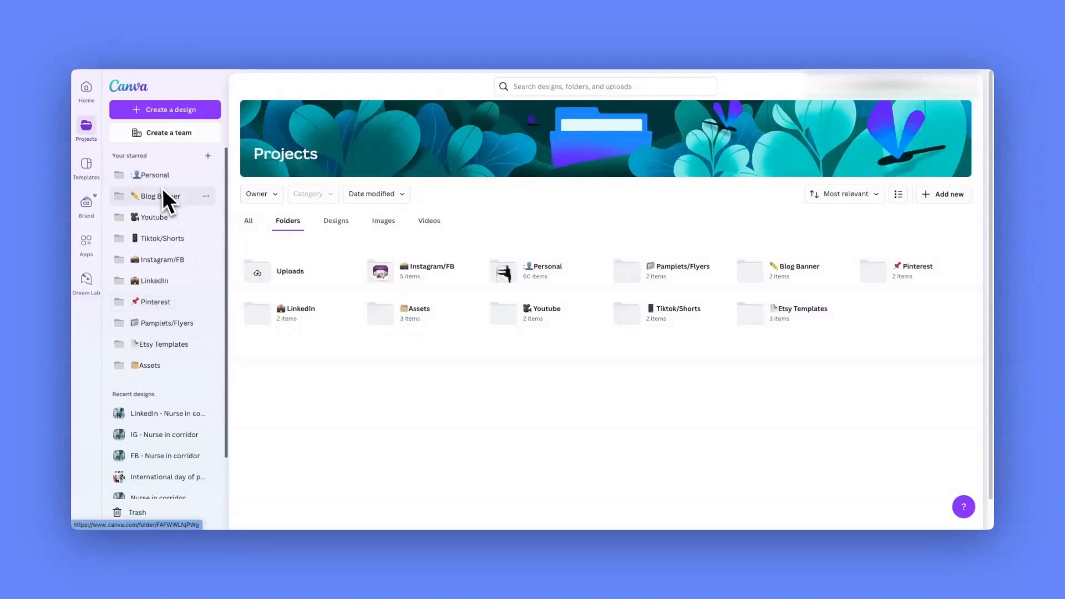
# Start a blank Pinterest pin and apply the Elegant Jewelry template with the gold jewellery photo
pyautogui.click(164, 110)
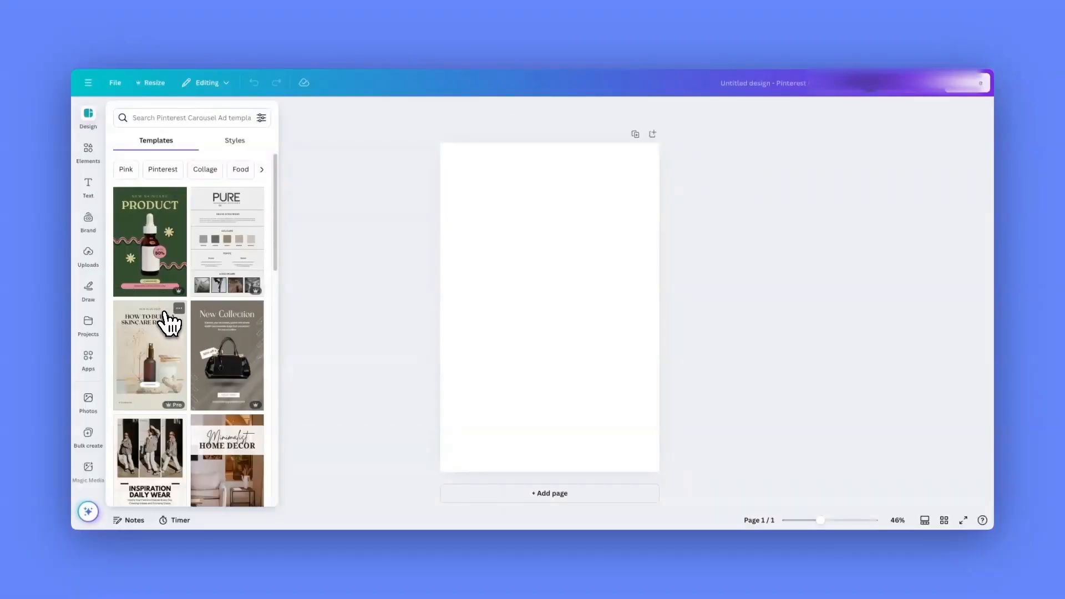
pyautogui.scroll(-3)
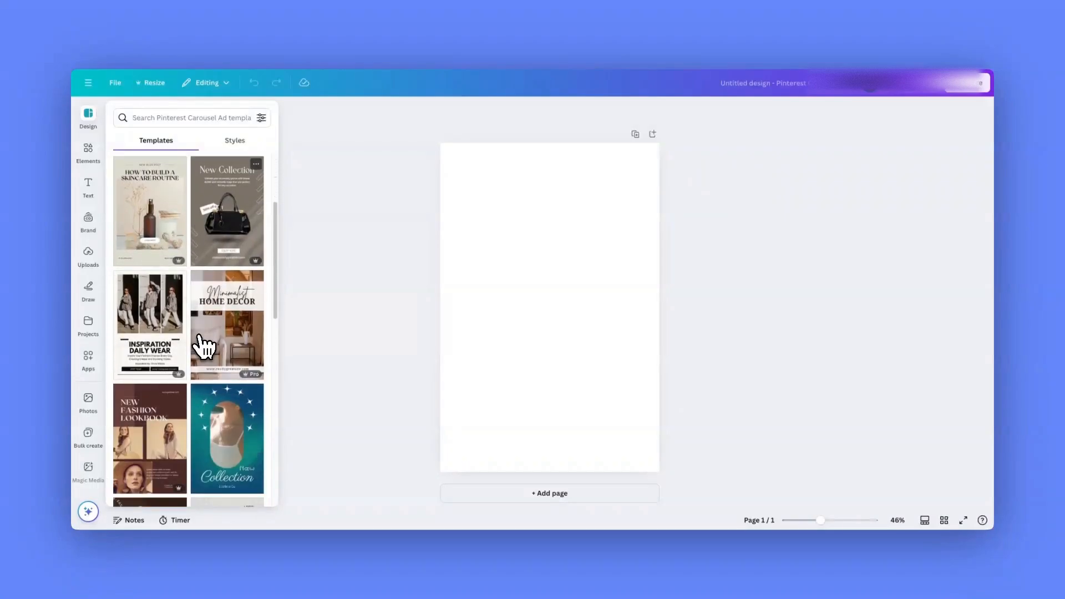
pyautogui.scroll(-3)
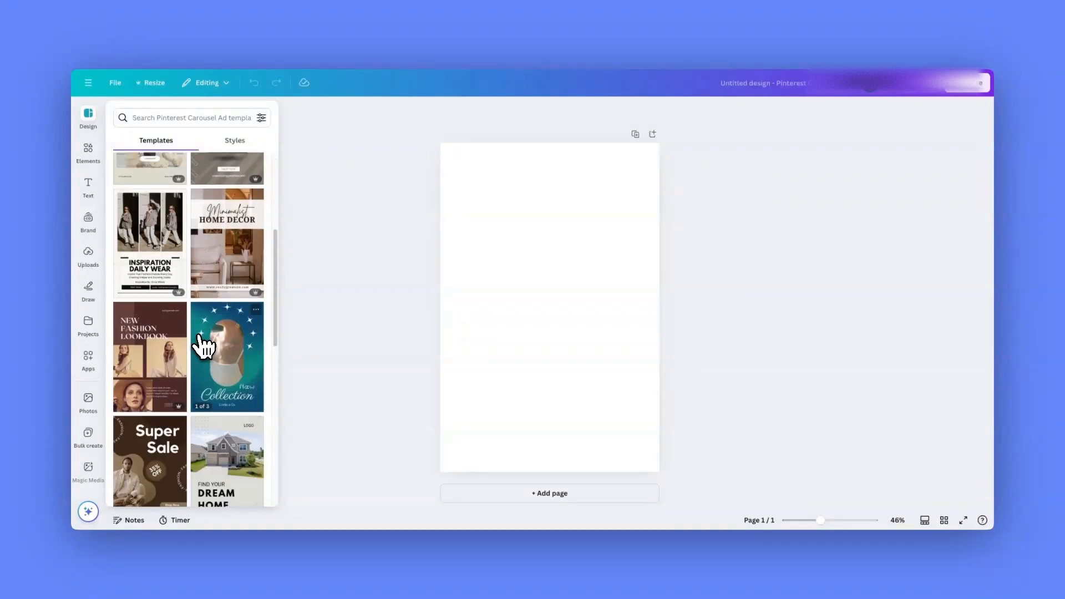
pyautogui.click(226, 356)
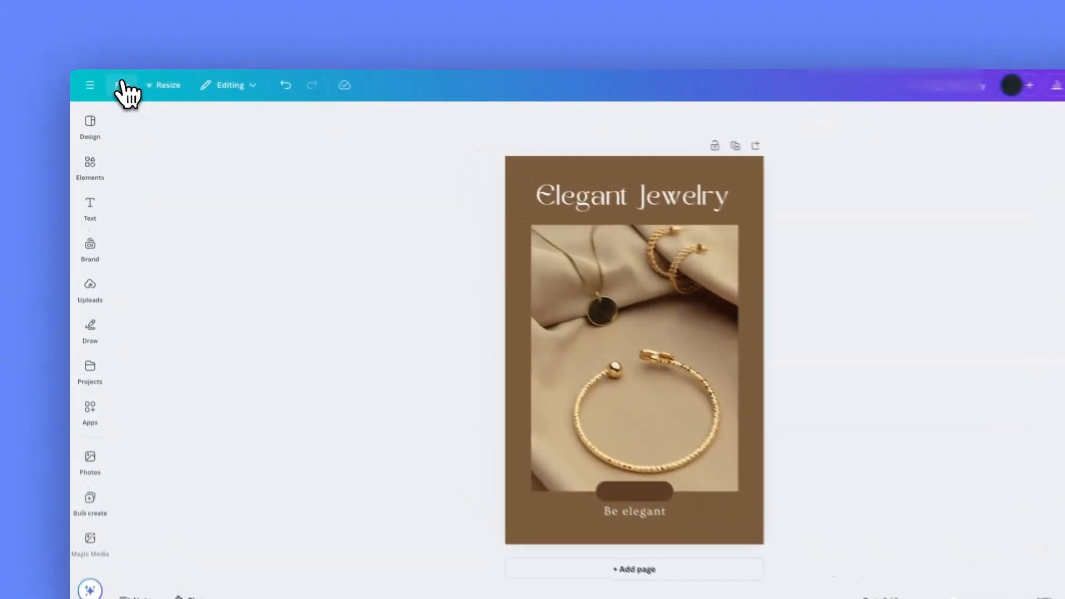
# Move the design via File into Your projects > Pinterest > FitandFlo and confirm
pyautogui.click(123, 85)
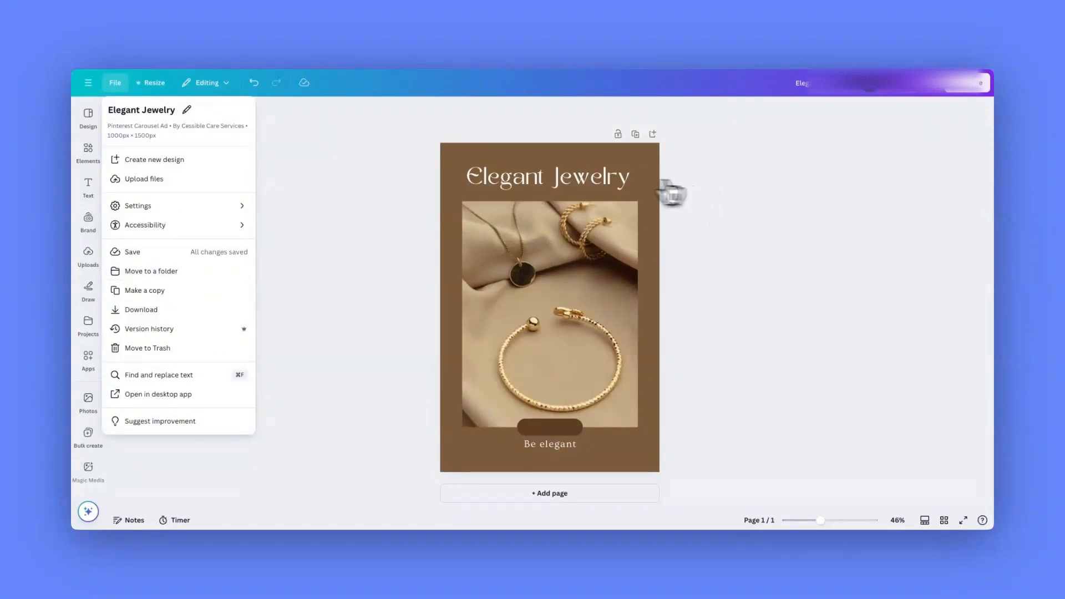
pyautogui.moveTo(316, 307)
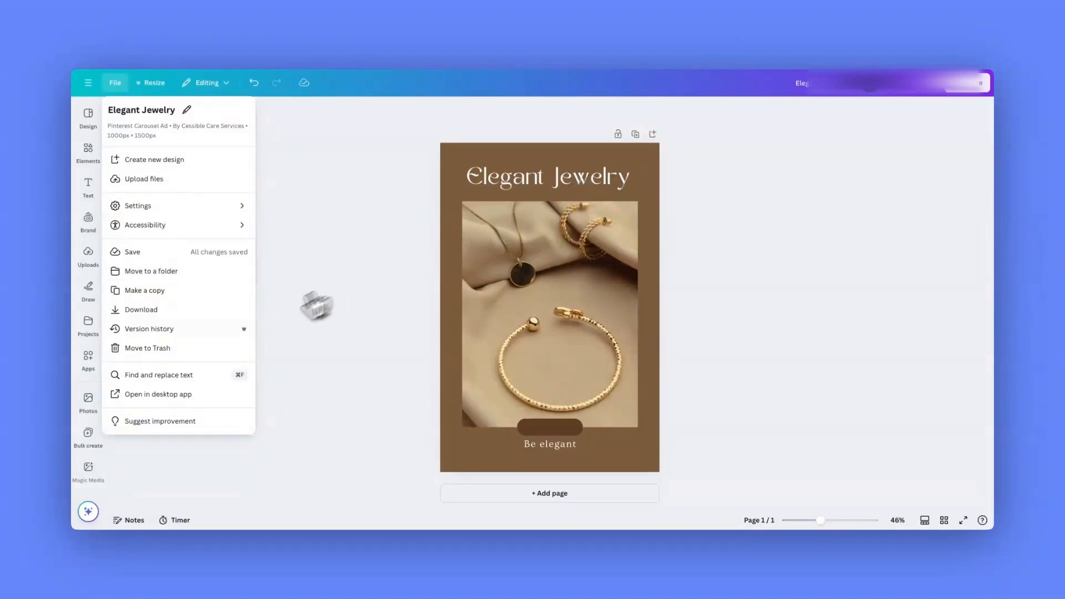
pyautogui.click(150, 271)
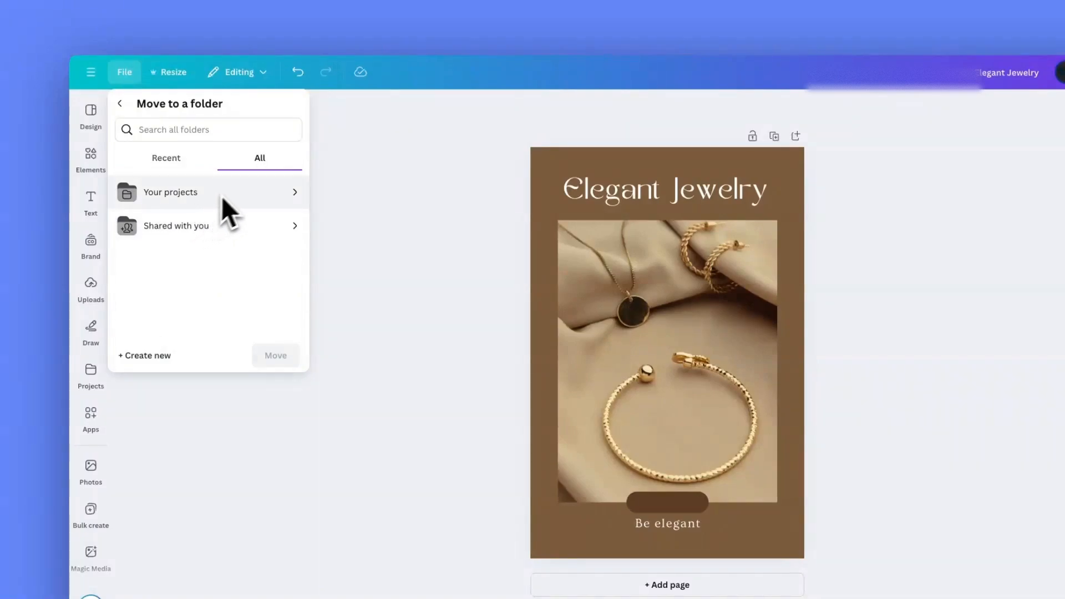
pyautogui.click(171, 192)
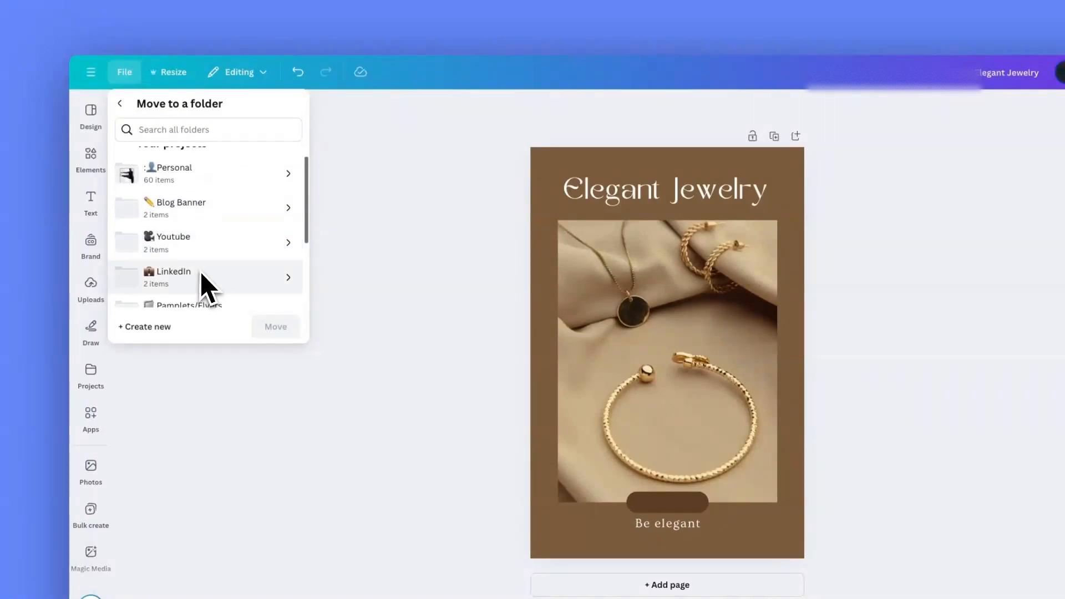
pyautogui.scroll(-3)
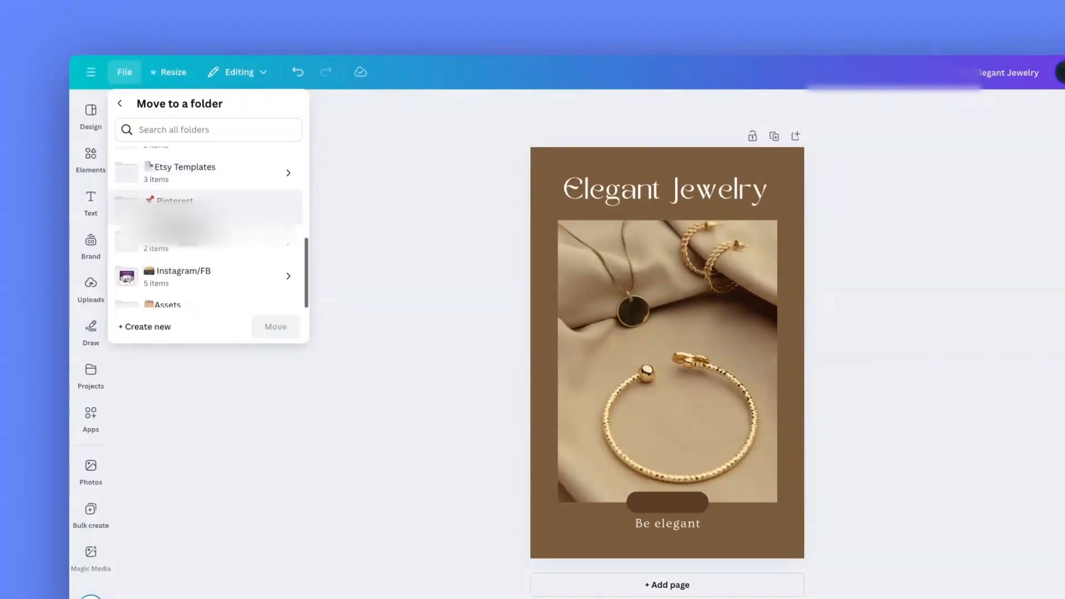
pyautogui.click(174, 200)
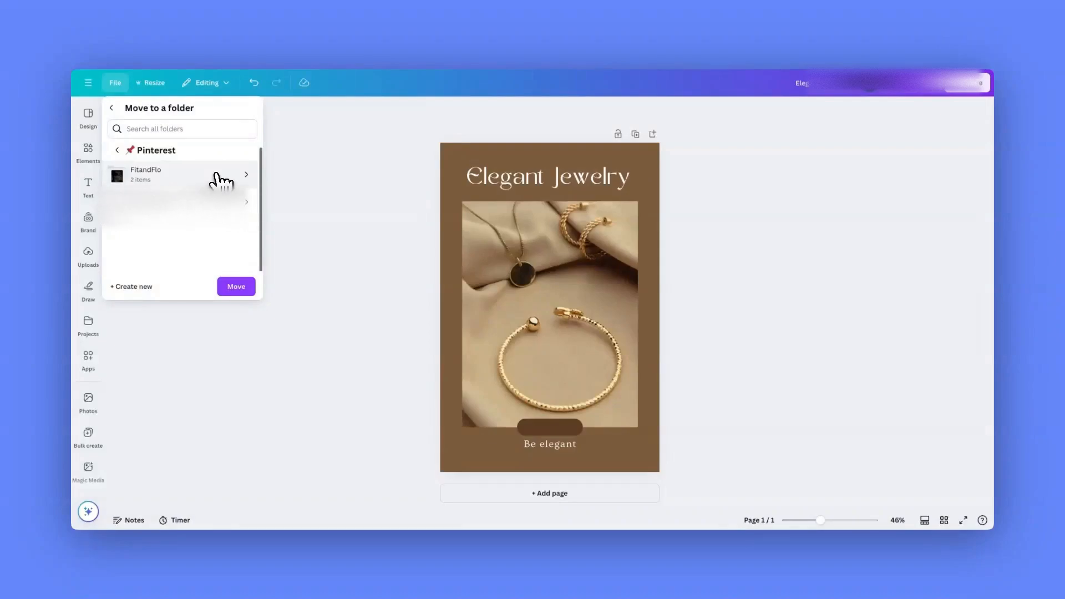
pyautogui.click(247, 175)
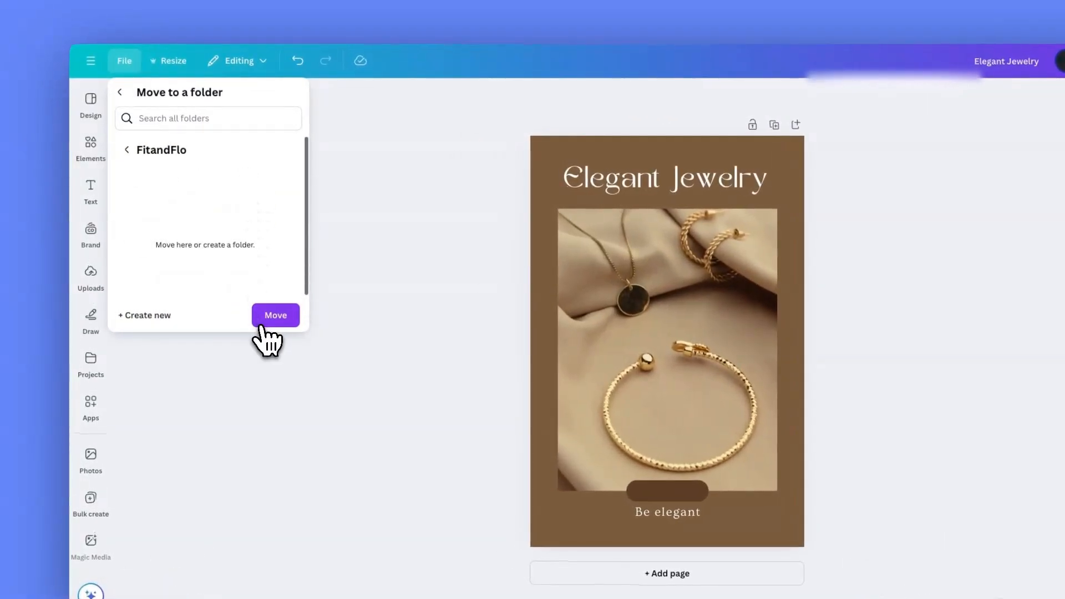
pyautogui.click(275, 315)
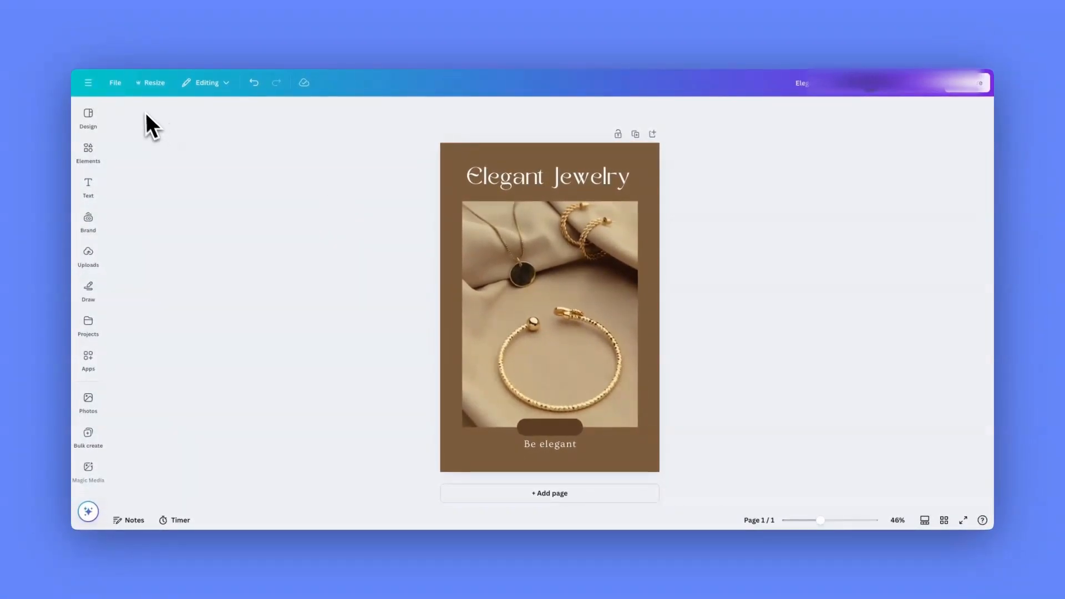
pyautogui.moveTo(88, 83)
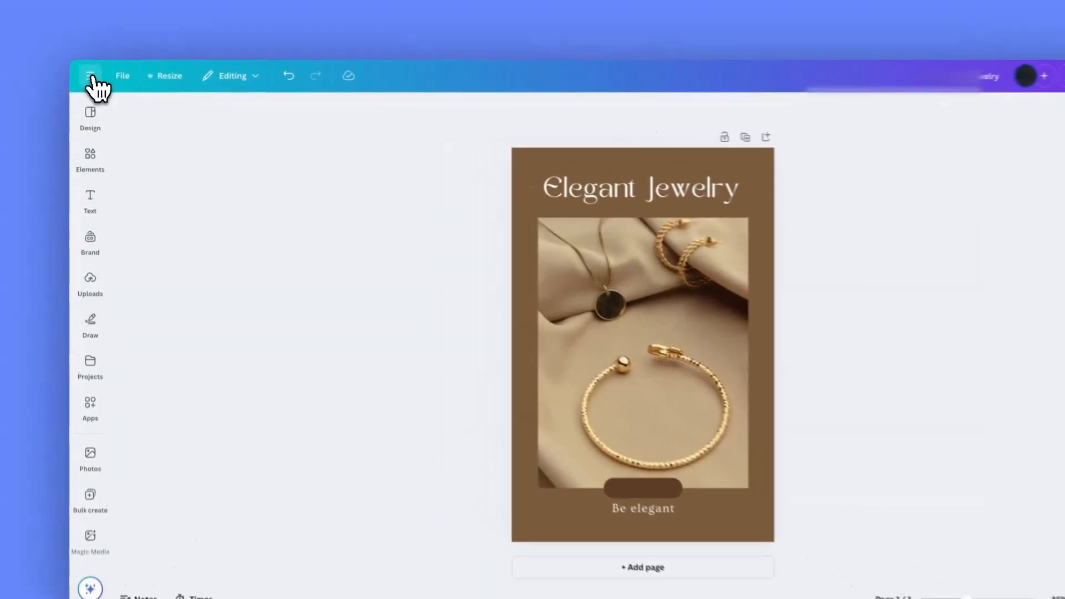
# Leave the editor through the main menu and go to the Apps page
pyautogui.click(89, 75)
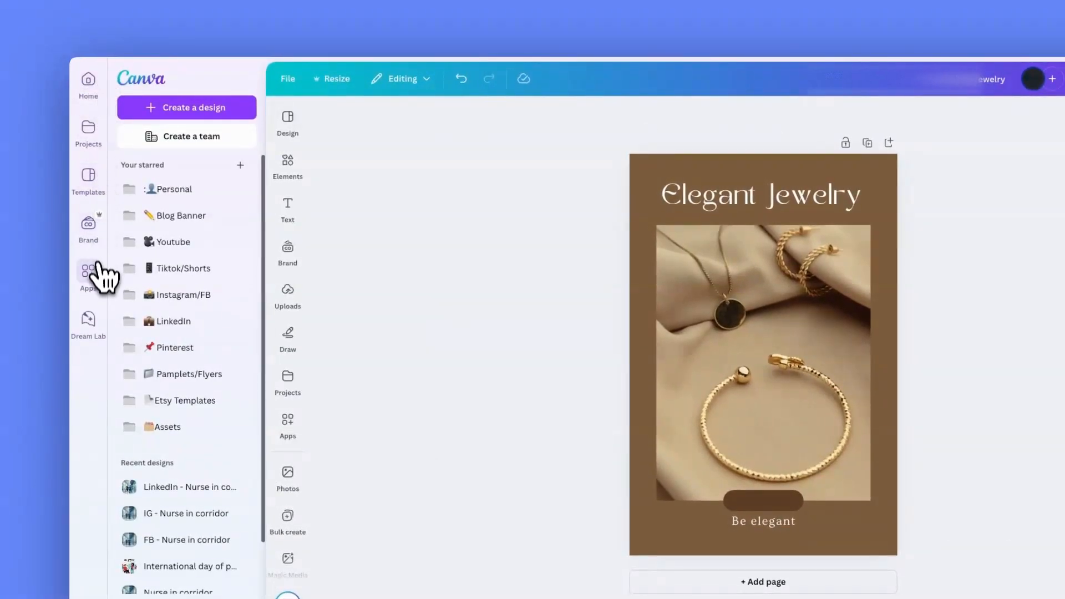
pyautogui.click(88, 274)
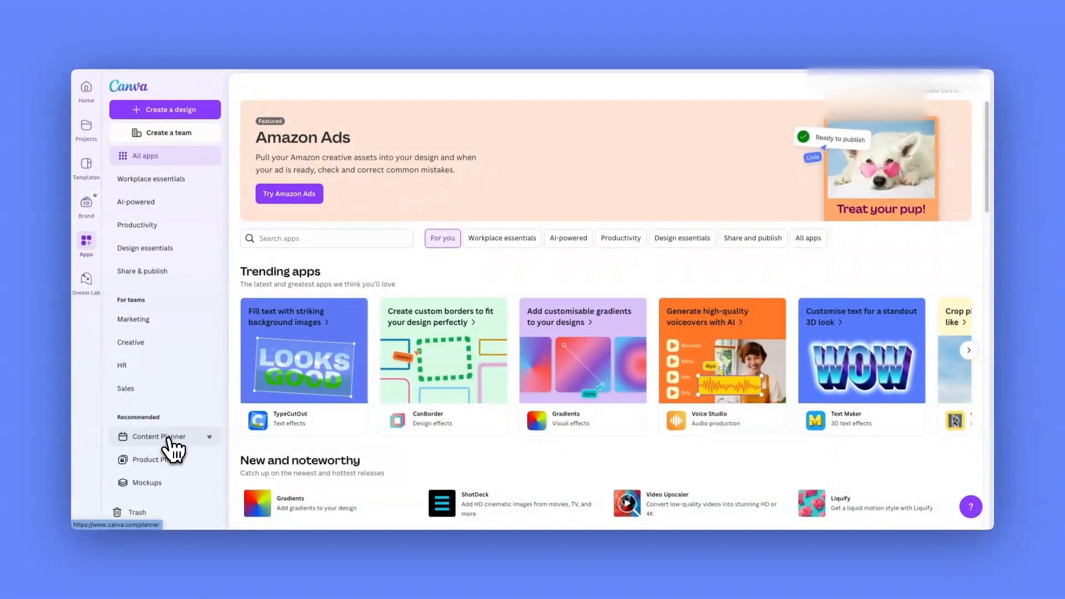
# Open the Content Planner calendar from the Recommended sidebar list
pyautogui.click(159, 436)
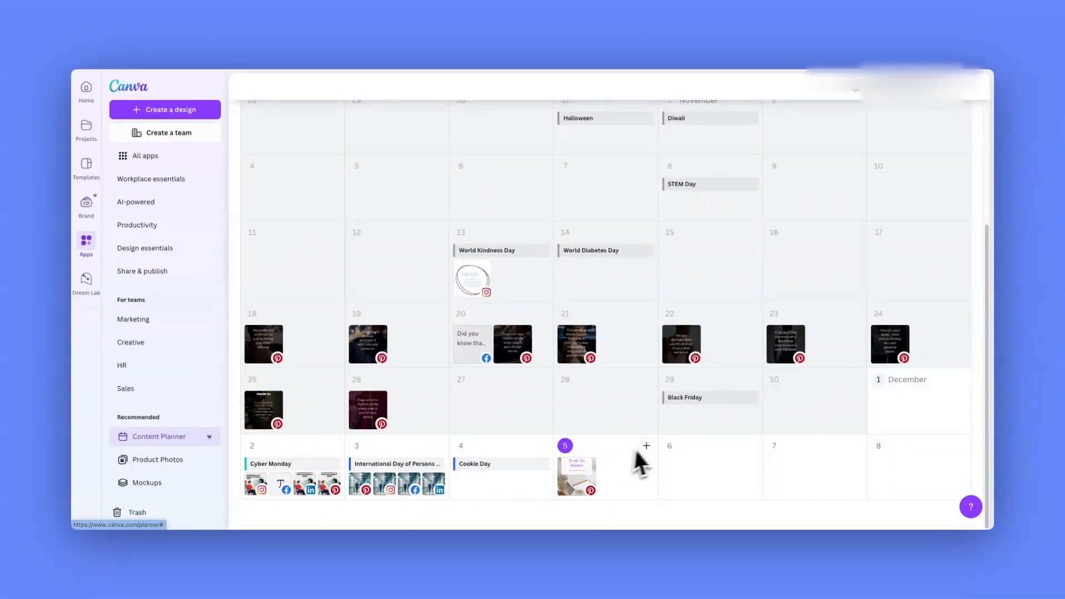
pyautogui.moveTo(600, 435)
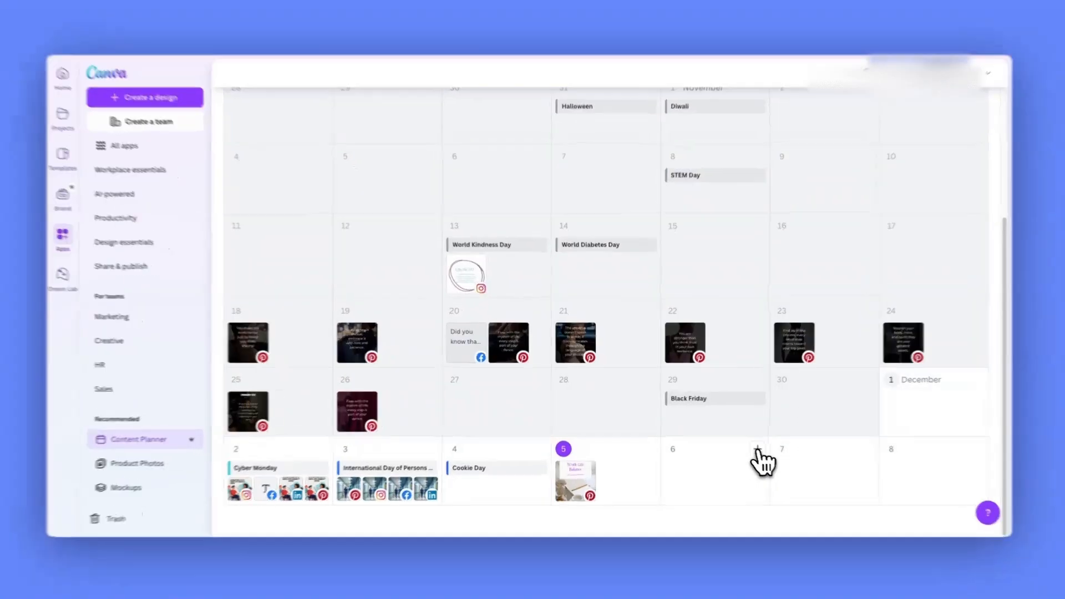
# Add a new post on Friday 6 December from the calendar
pyautogui.click(758, 449)
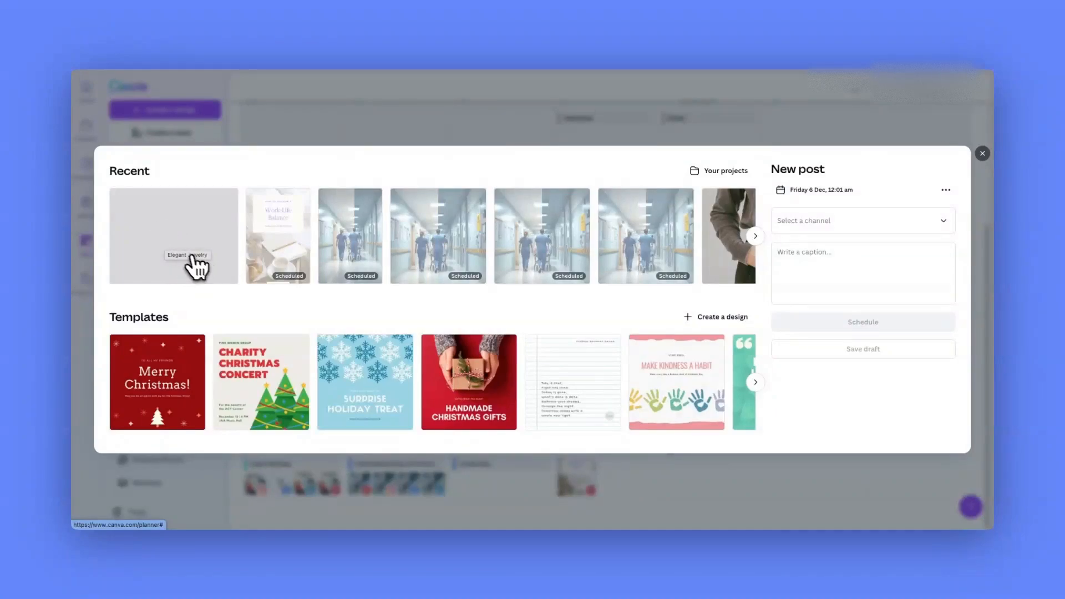
pyautogui.moveTo(168, 240)
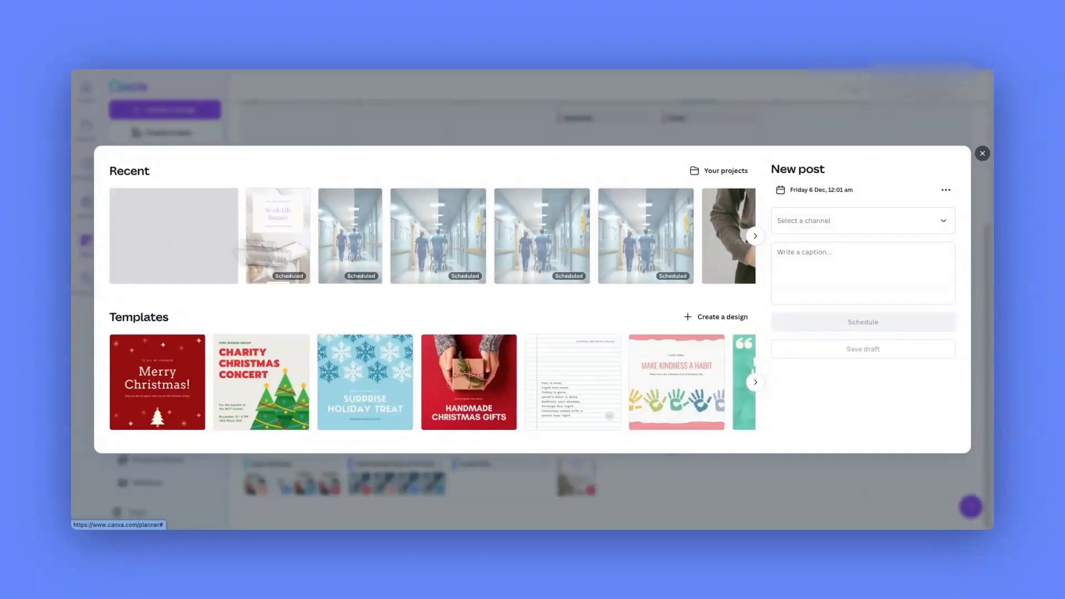
pyautogui.moveTo(204, 262)
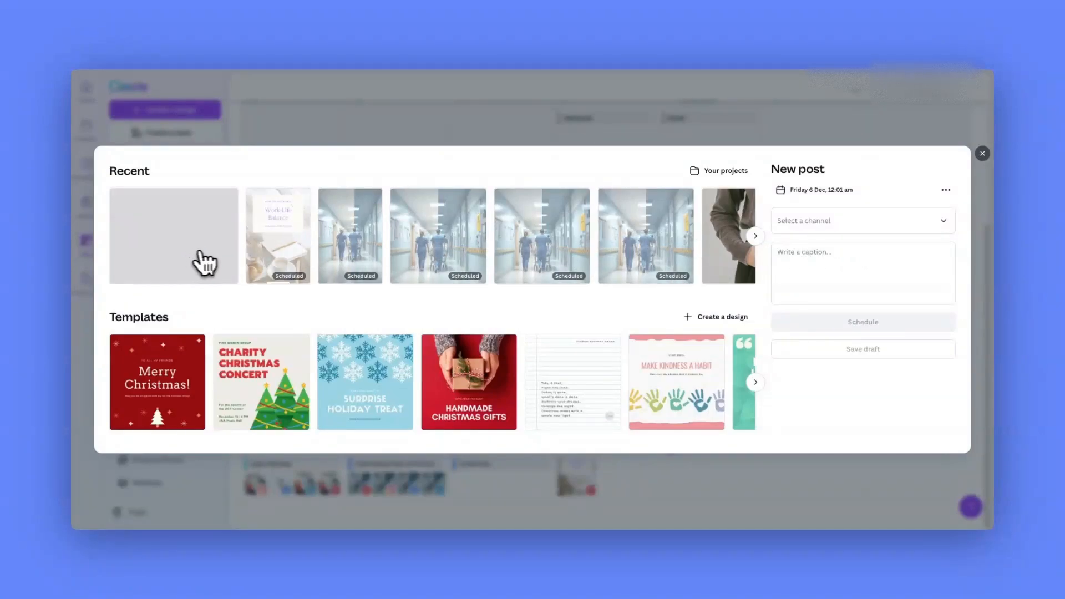
pyautogui.moveTo(197, 264)
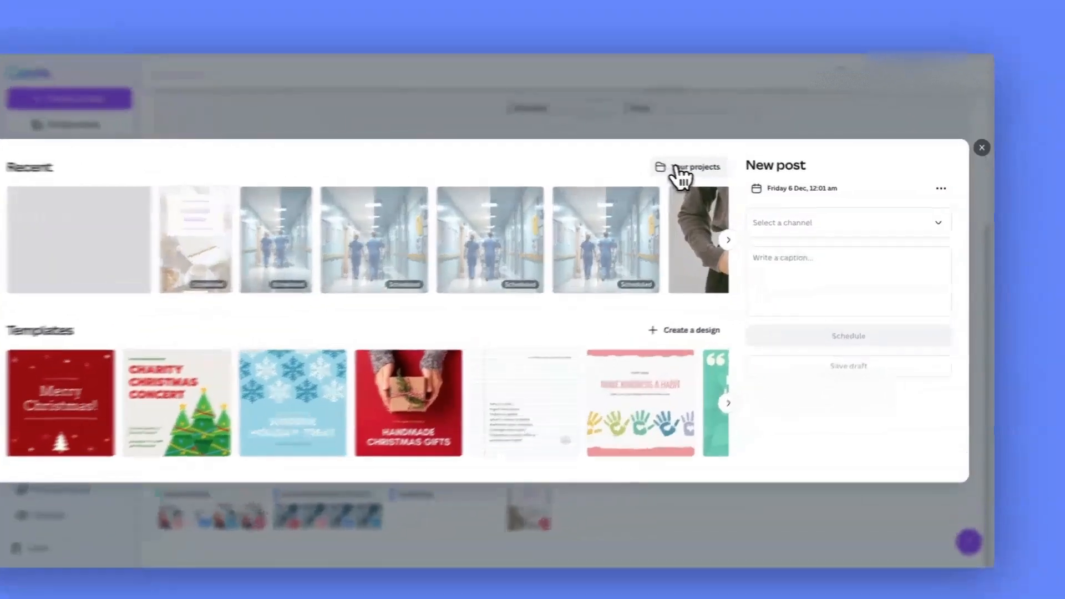
# Browse Your projects in the New post dialog and open the Pinterest folder
pyautogui.click(688, 167)
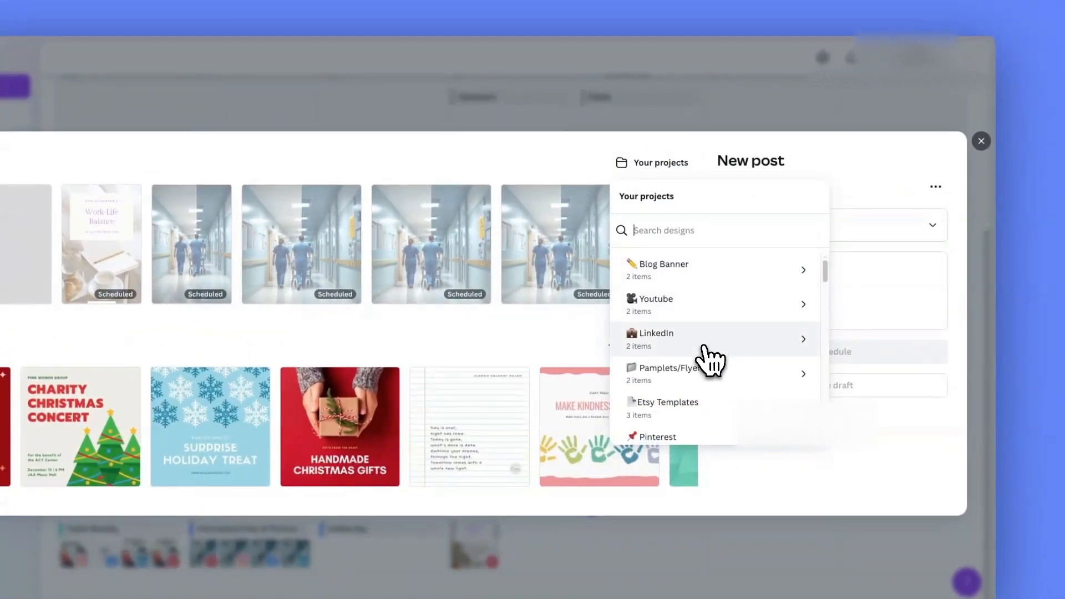
pyautogui.scroll(-3)
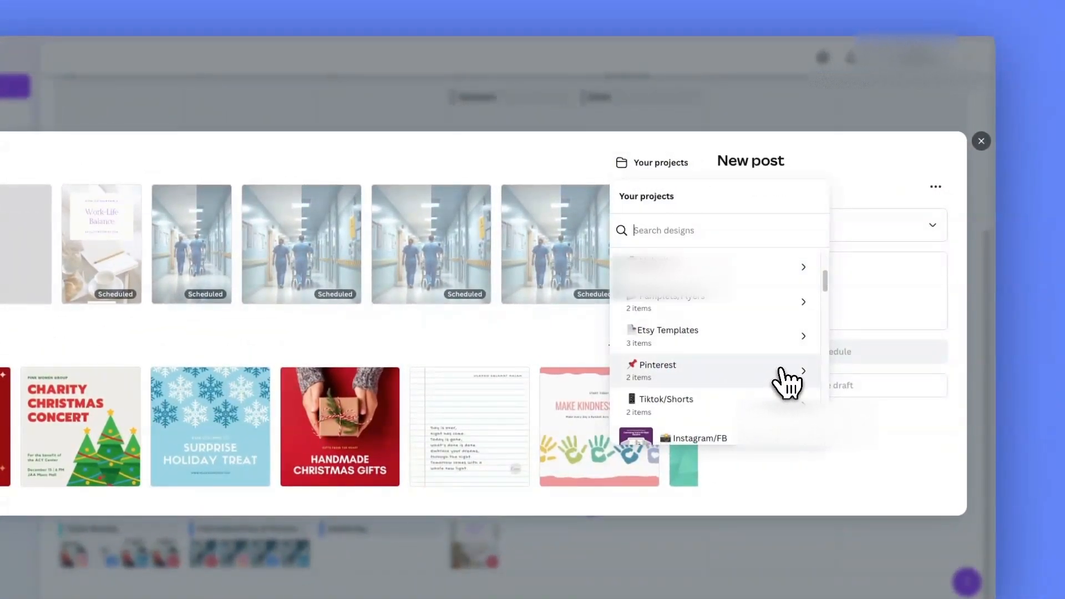
pyautogui.click(657, 365)
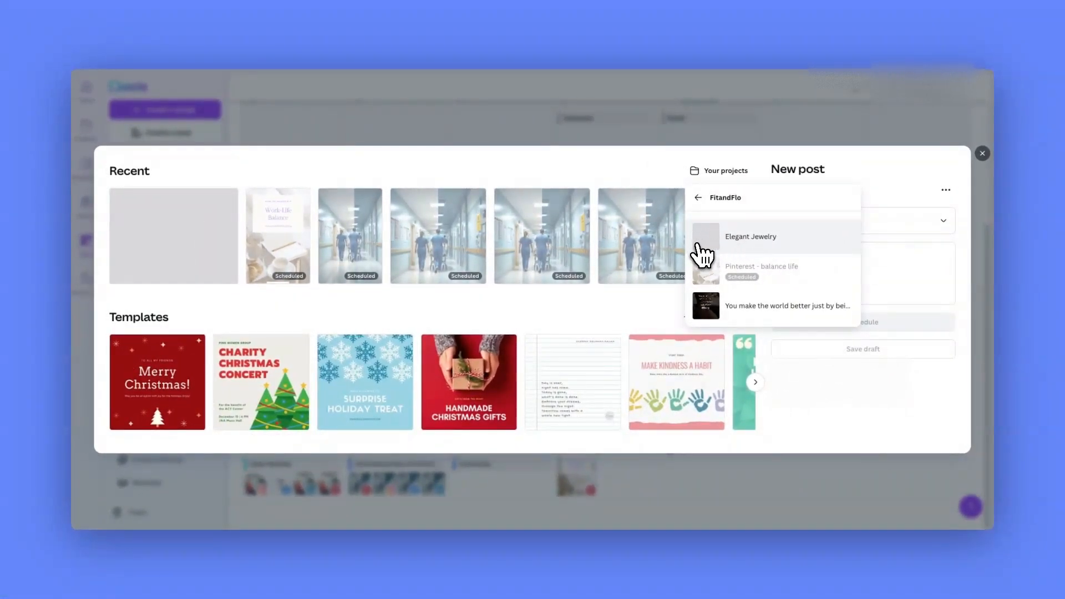
pyautogui.moveTo(713, 253)
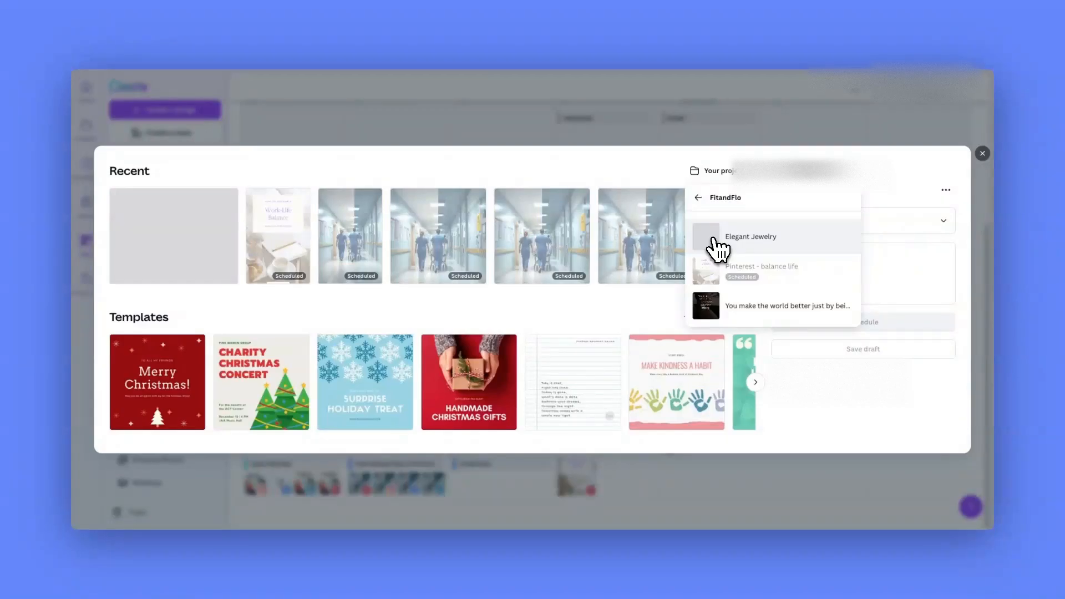
# Pick the Elegant Jewelry design for the post and browse the Pinterest board list
pyautogui.click(750, 236)
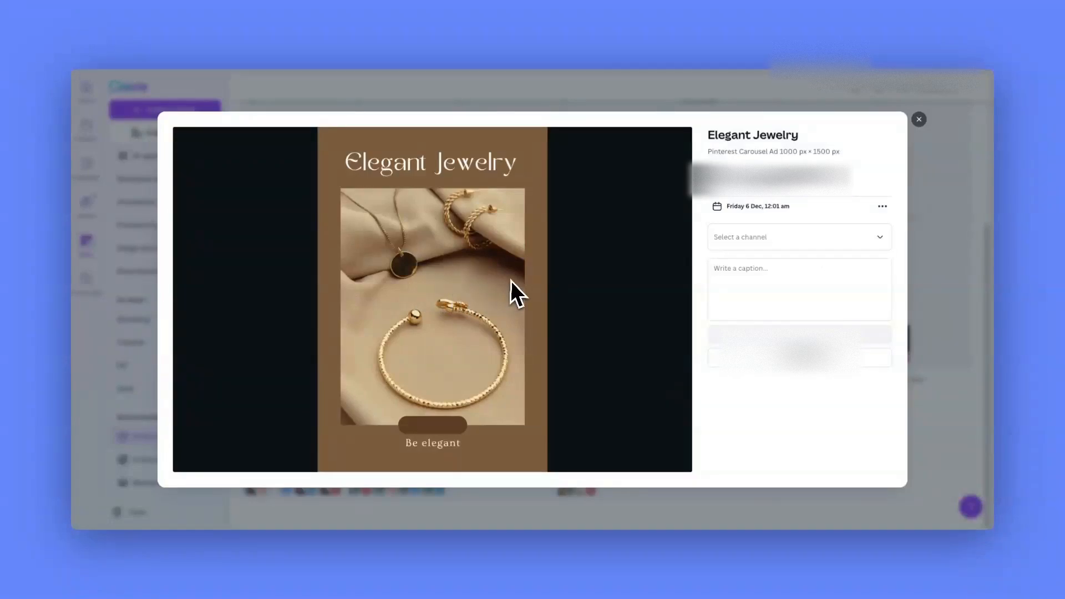
pyautogui.moveTo(788, 244)
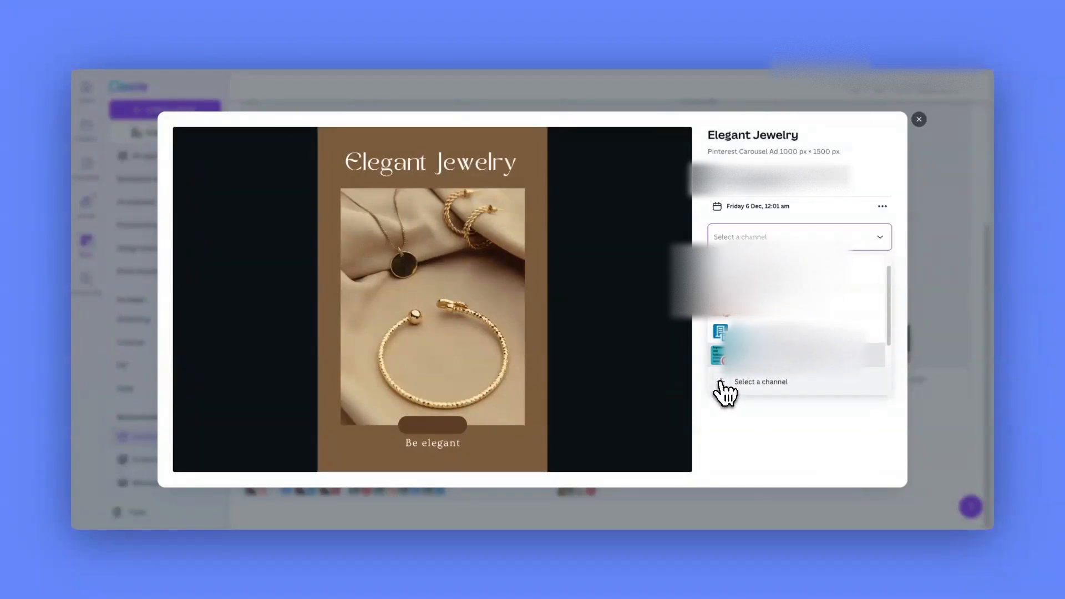
pyautogui.click(740, 236)
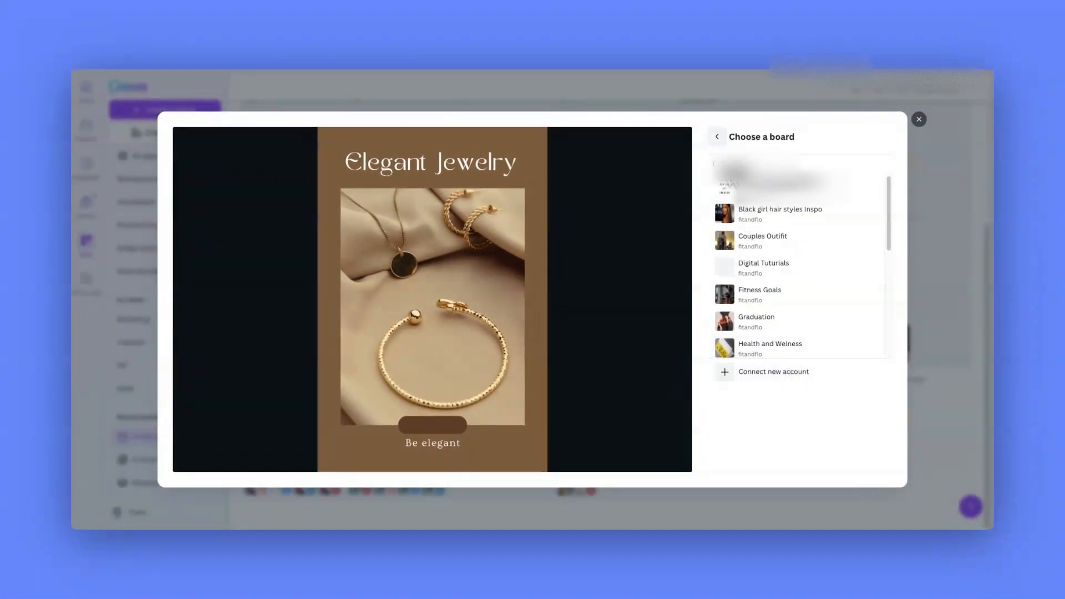
pyautogui.scroll(-3)
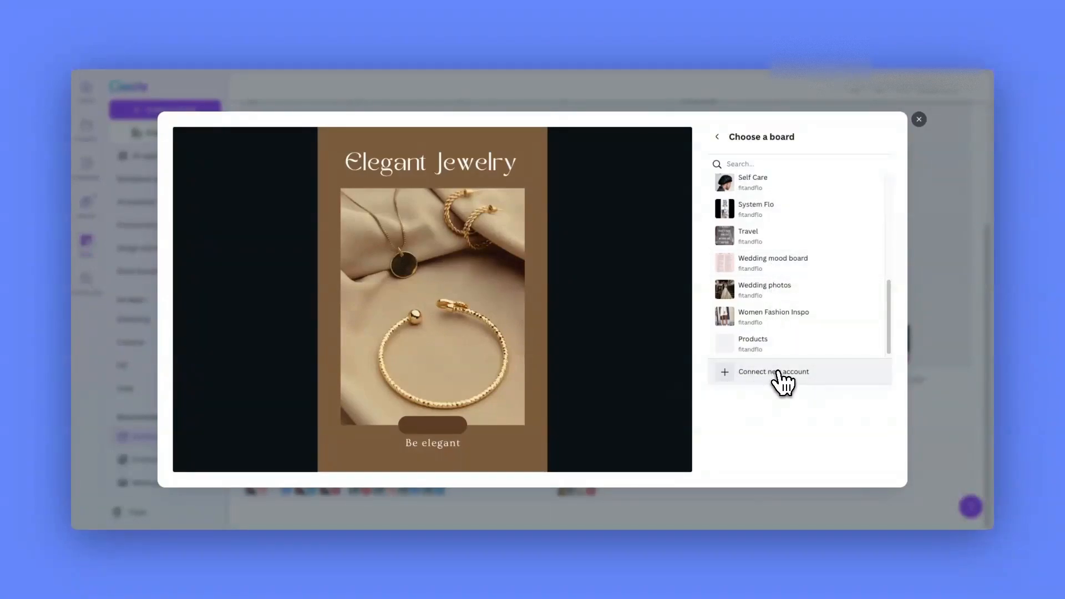
pyautogui.scroll(-3)
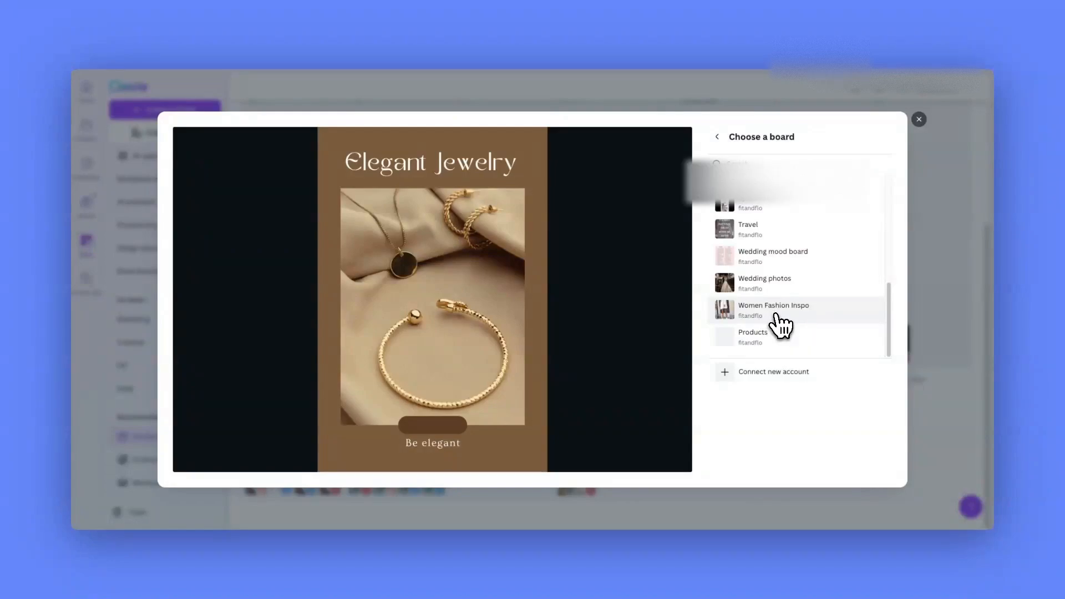
# Target the Women Fashion Inspo board with title Elegant Jewelry, description 'Golden beauty' and site fitandflo
pyautogui.click(774, 310)
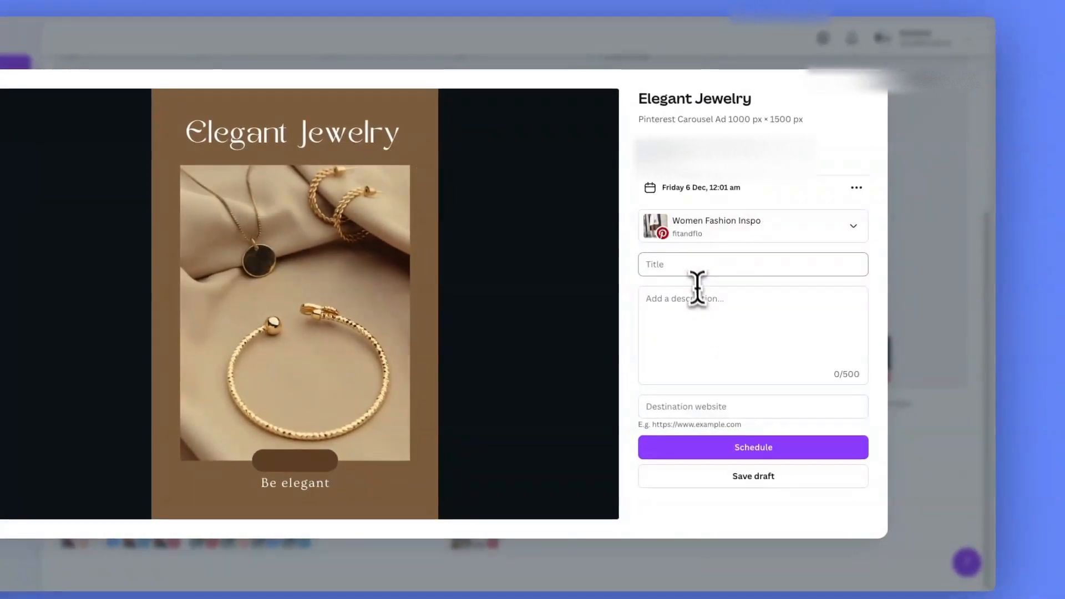
pyautogui.write('Elegant Jewelry')
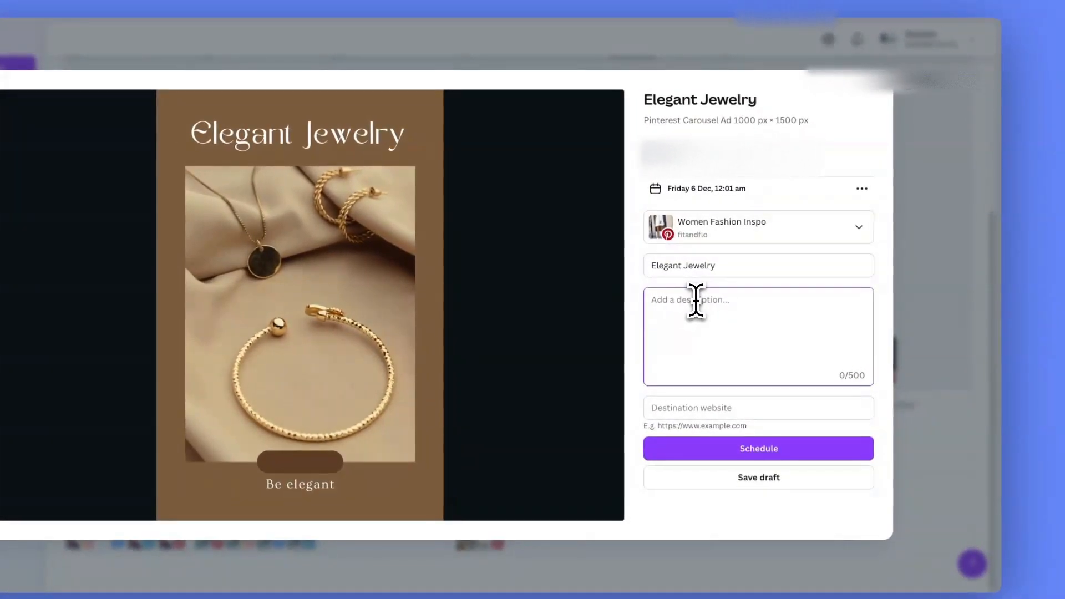
pyautogui.write('Golden beauty')
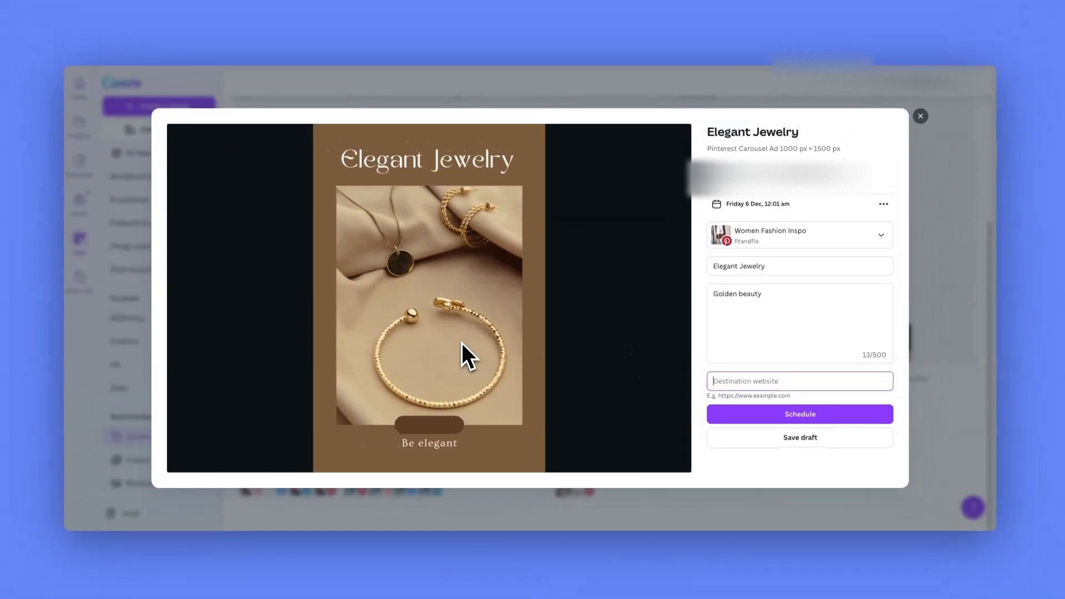
pyautogui.write('fitandflo.com.au')
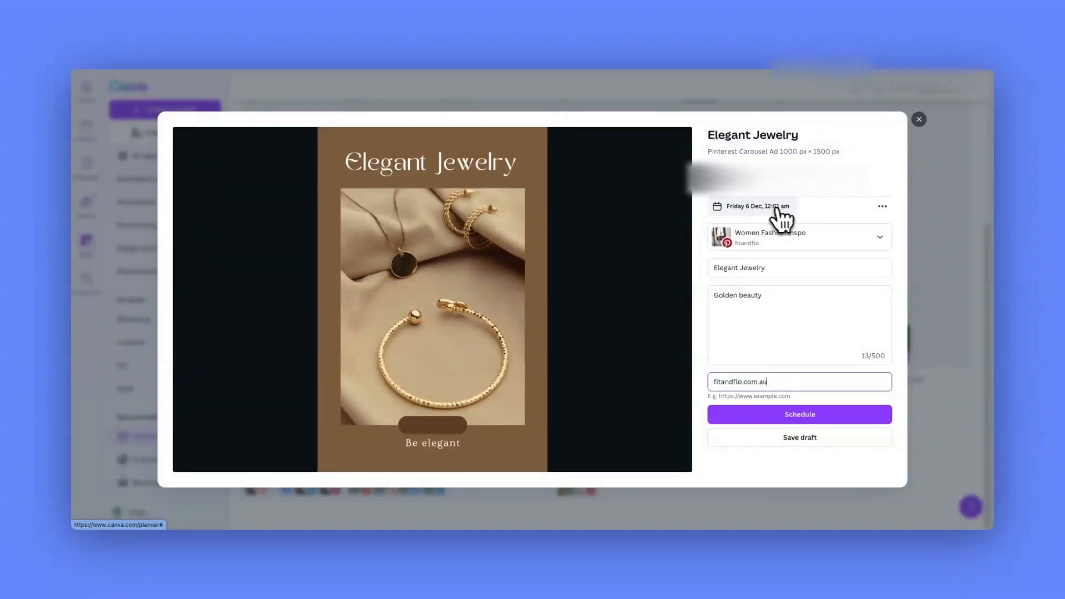
# Set the publish time to Friday 6 December at 09:00 am
pyautogui.click(749, 206)
pyautogui.write('09:00 am')
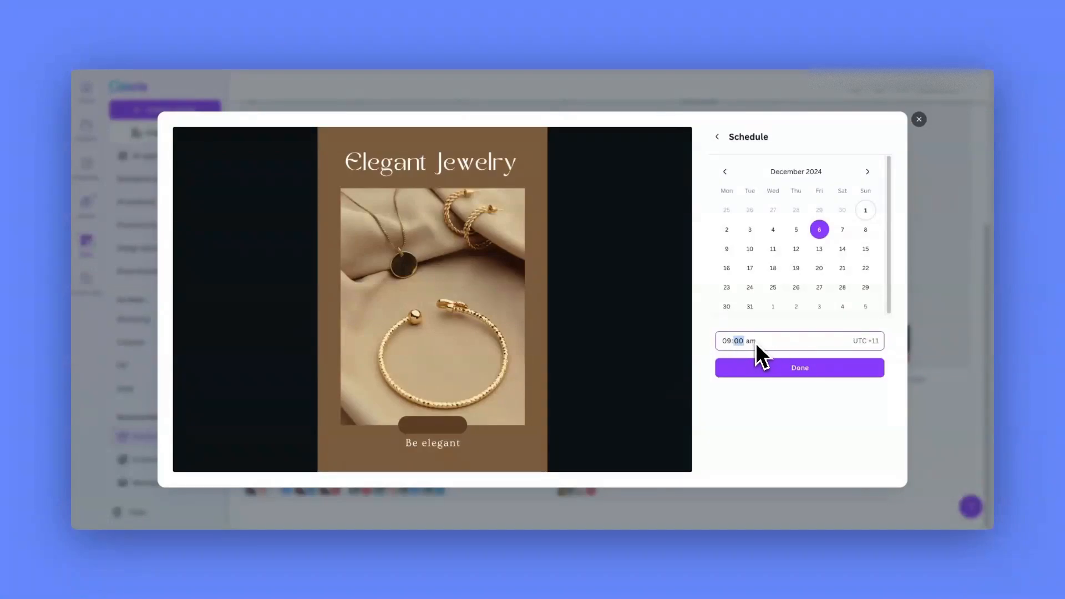
pyautogui.moveTo(767, 358)
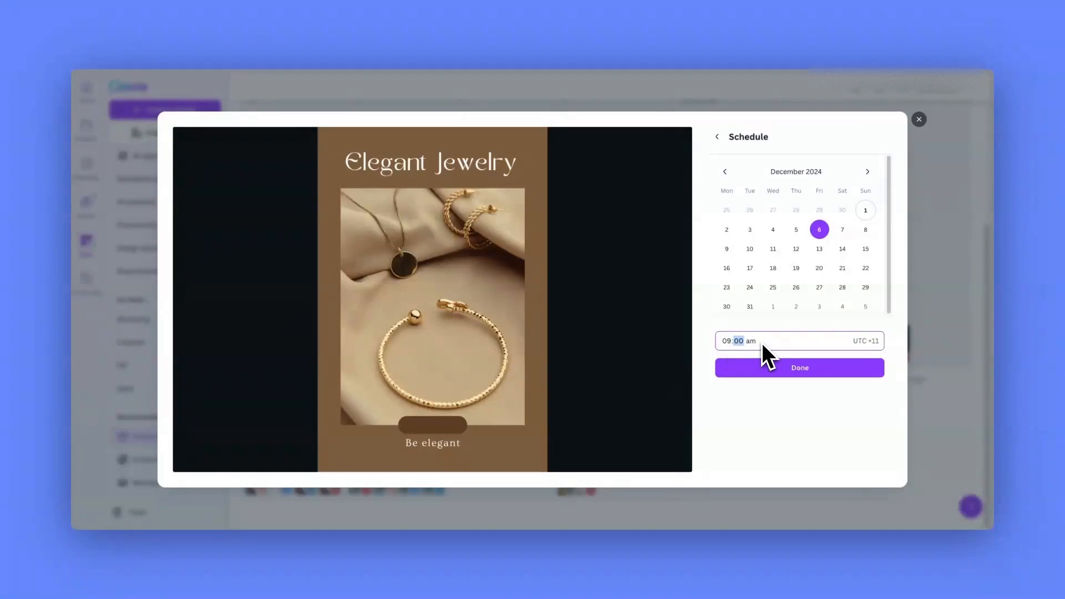
pyautogui.moveTo(761, 357)
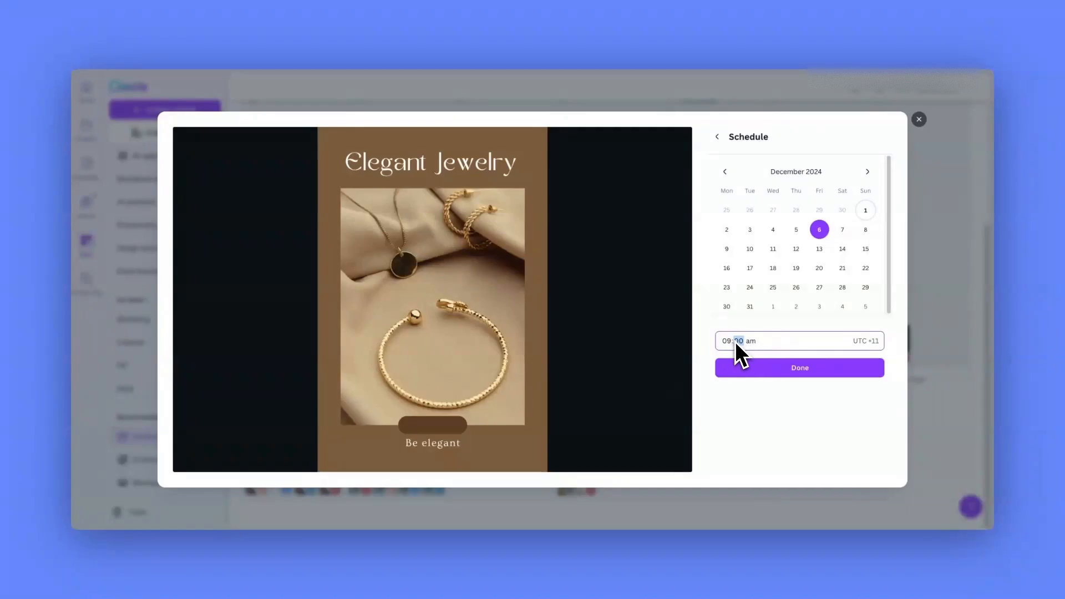
pyautogui.click(799, 367)
pyautogui.write('fitandflo.com.au')
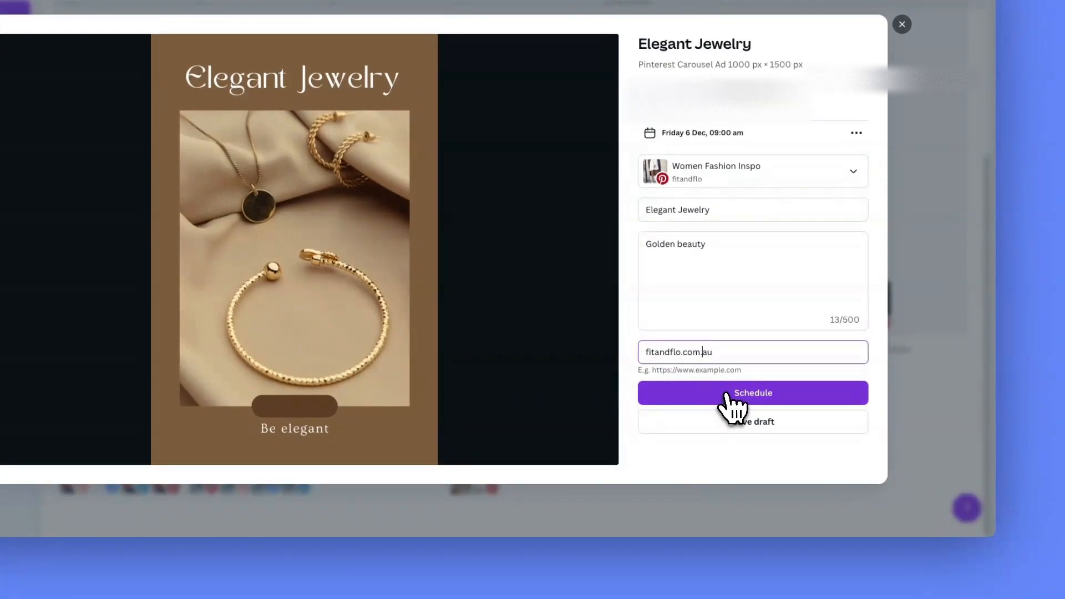
# Schedule the pin so it lands on 6 December in the Content Planner
pyautogui.click(751, 393)
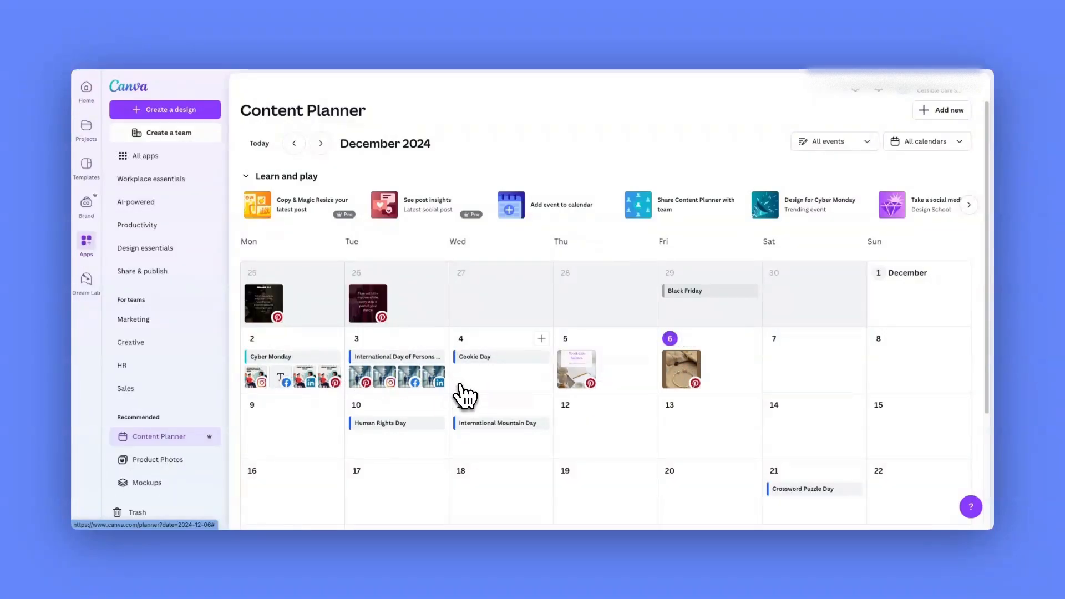
pyautogui.moveTo(490, 404)
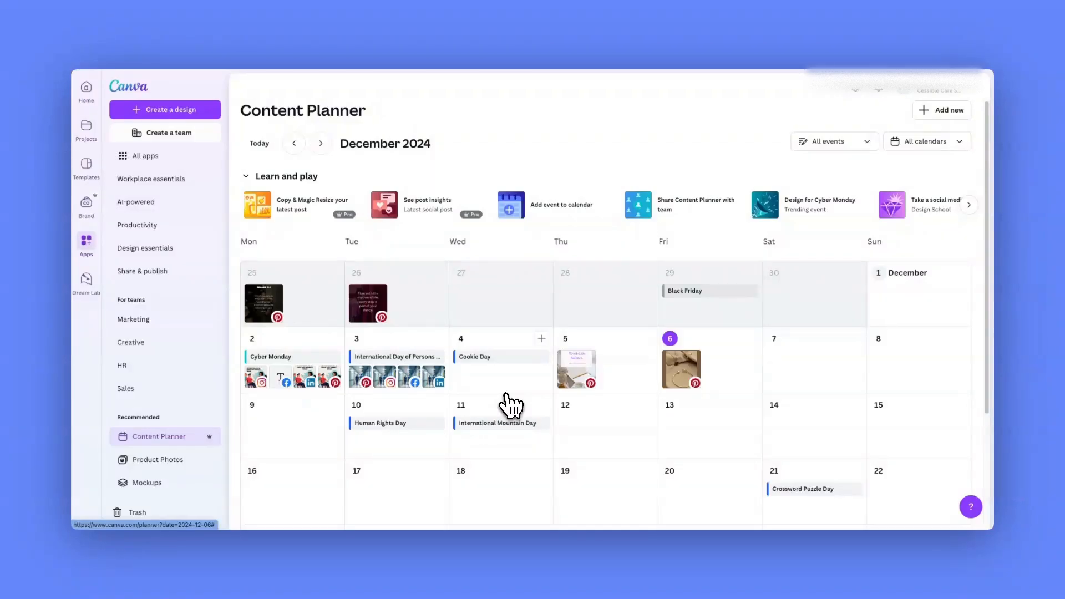
# Scroll the Content Planner calendar down through the rest of December
pyautogui.scroll(-3)
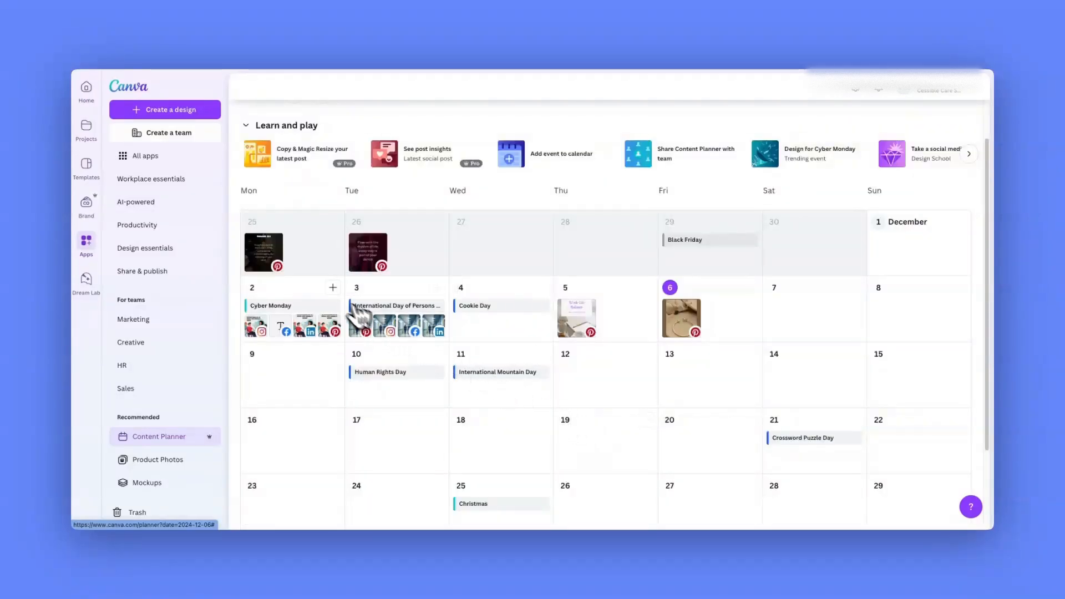
pyautogui.scroll(-3)
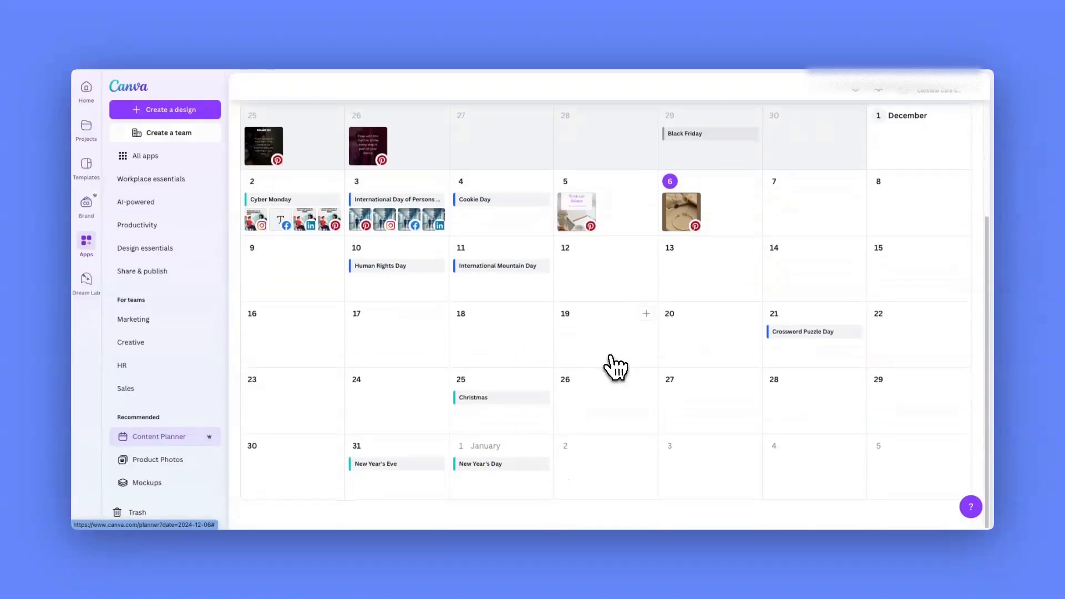
pyautogui.moveTo(554, 422)
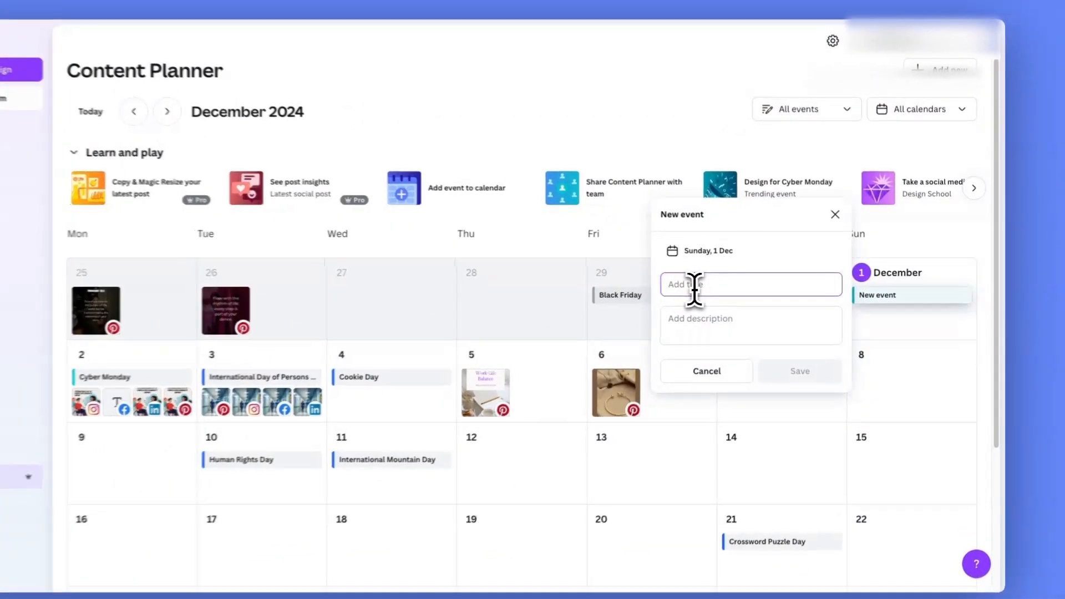
# Title the event 'R U OKAY', move it to 11 December, then cancel it without saving
pyautogui.write('RUO')
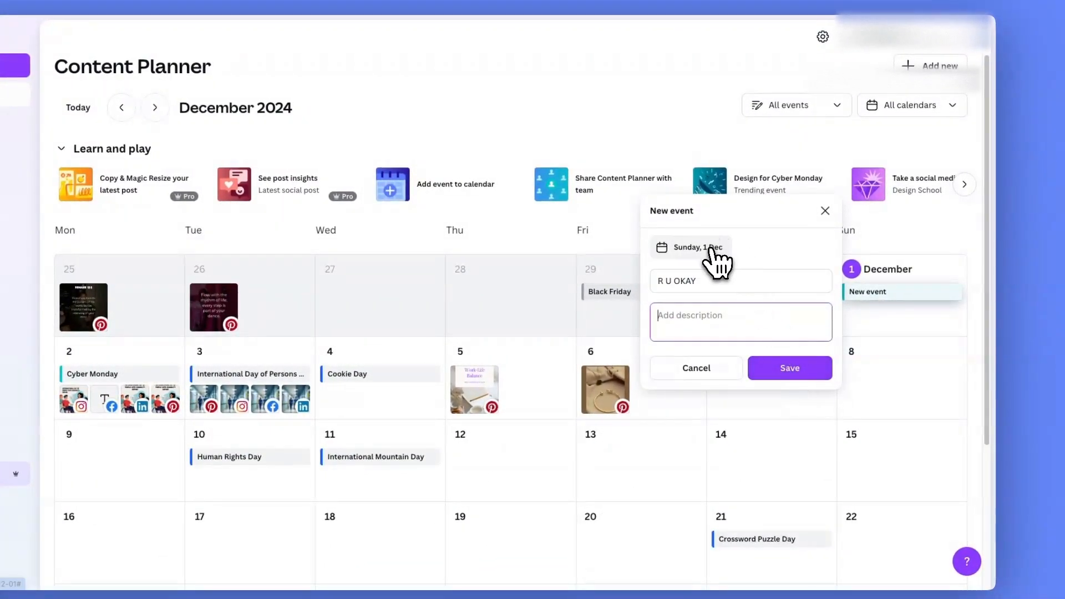
pyautogui.click(691, 247)
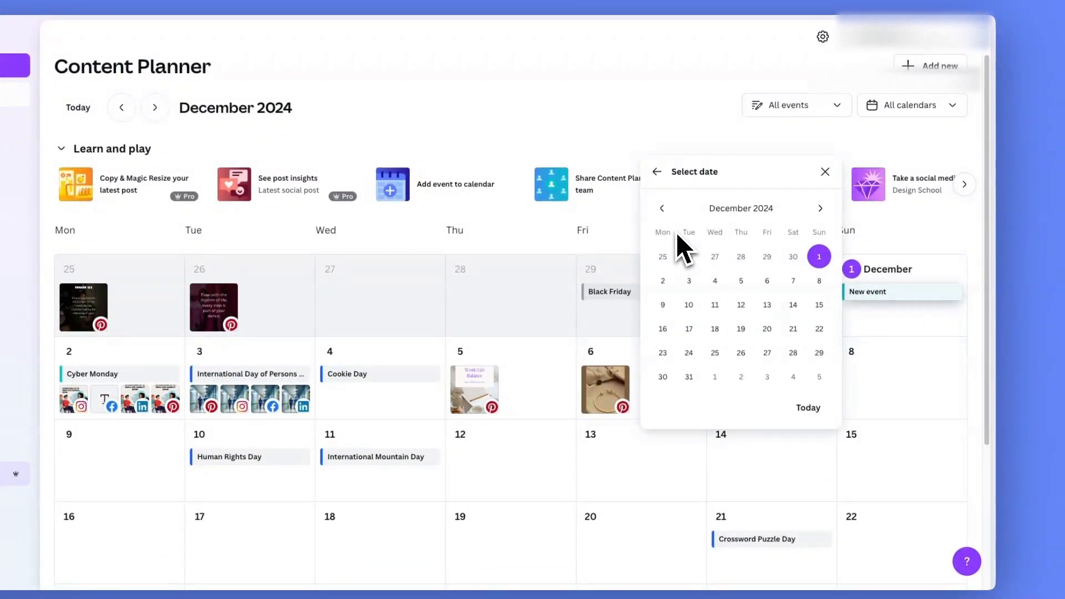
pyautogui.write('R U OKAY')
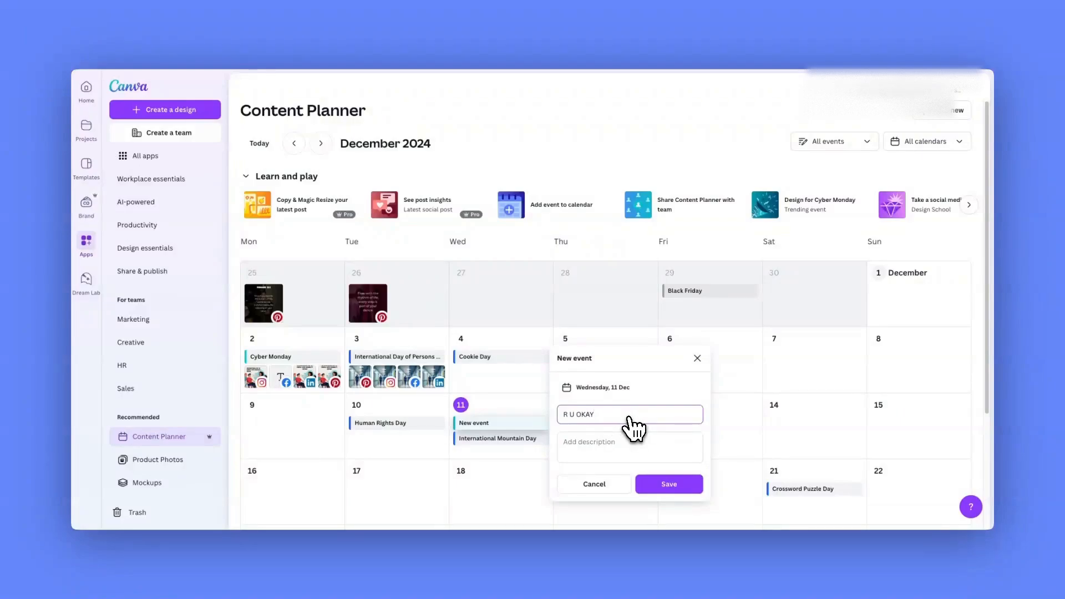
pyautogui.moveTo(634, 426)
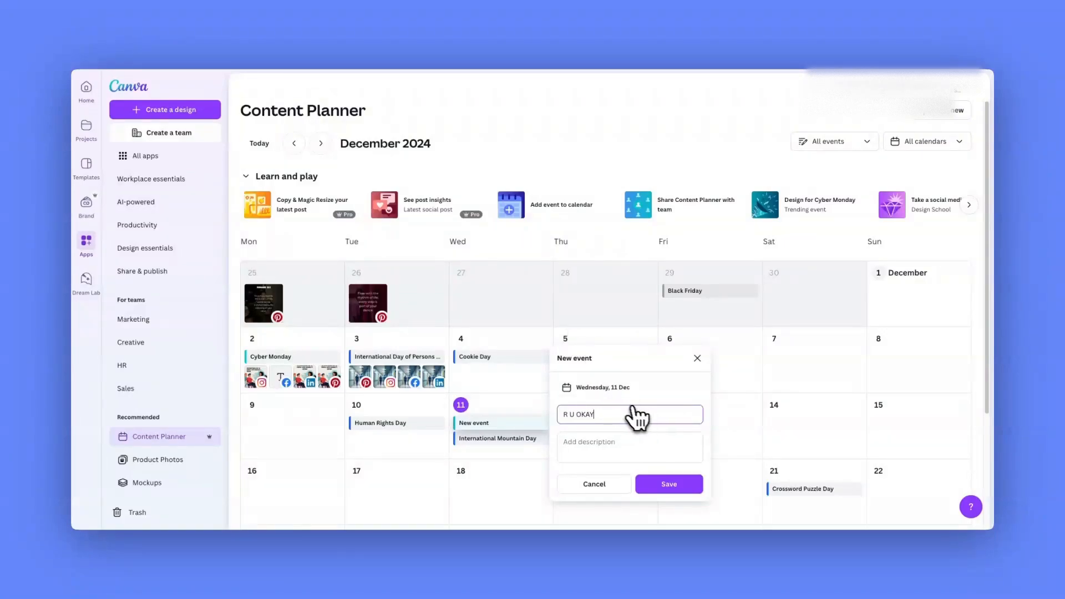
pyautogui.moveTo(638, 443)
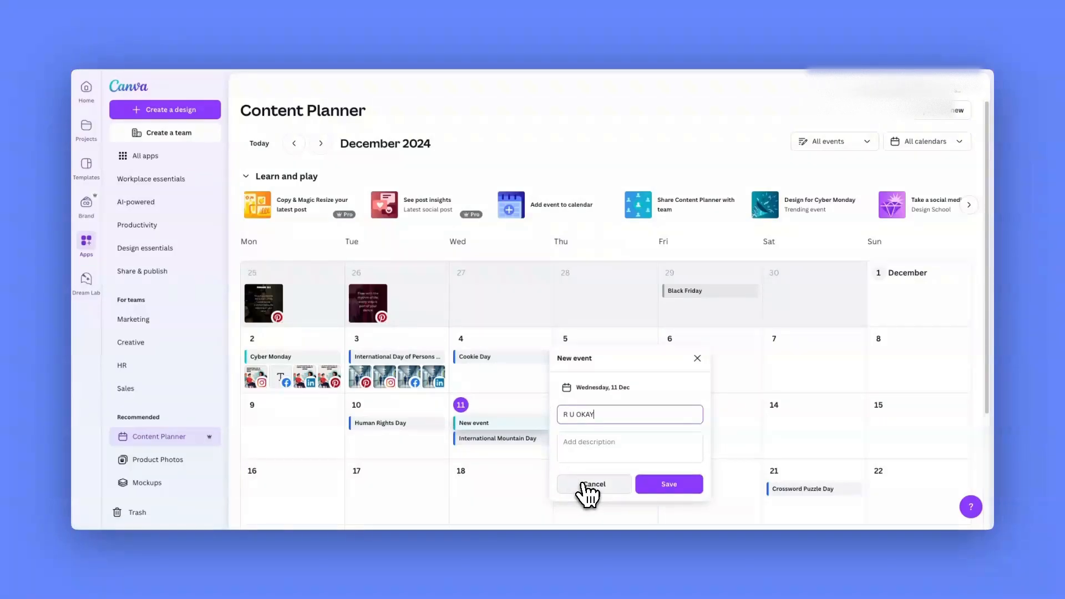
pyautogui.click(593, 484)
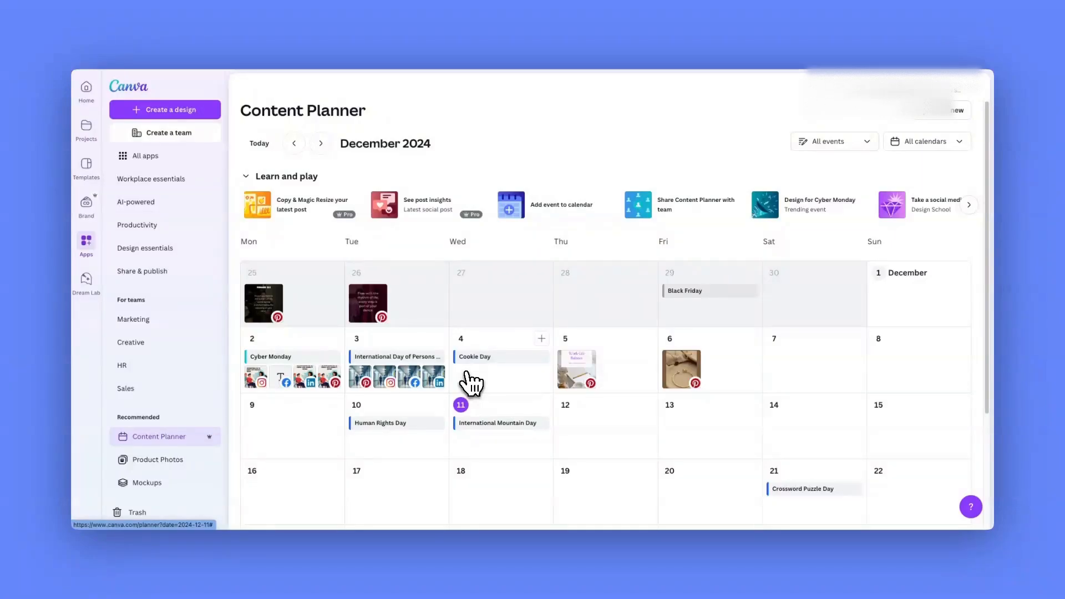